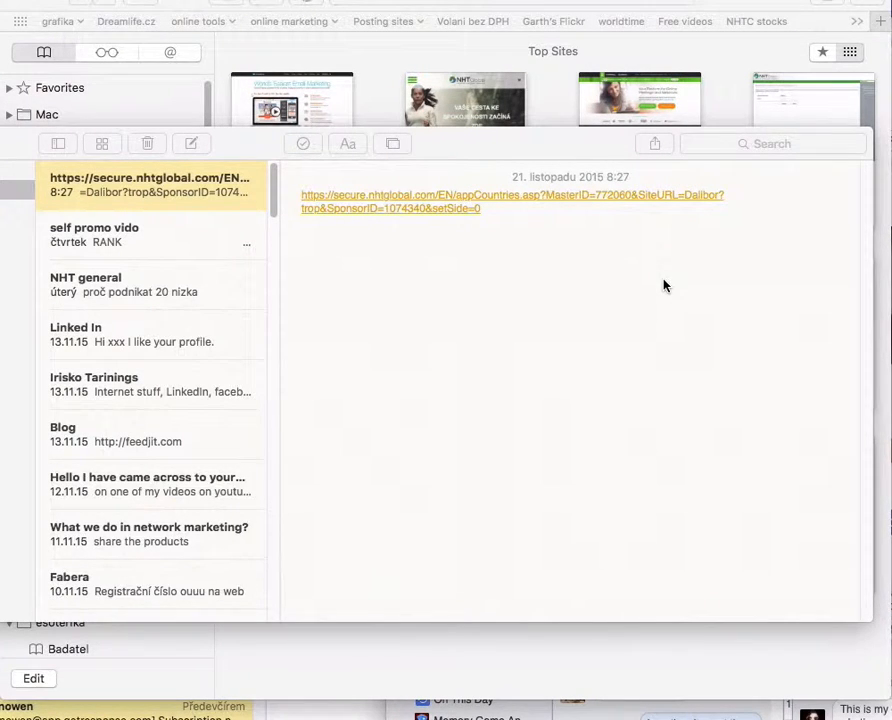
mouse_move(524, 224)
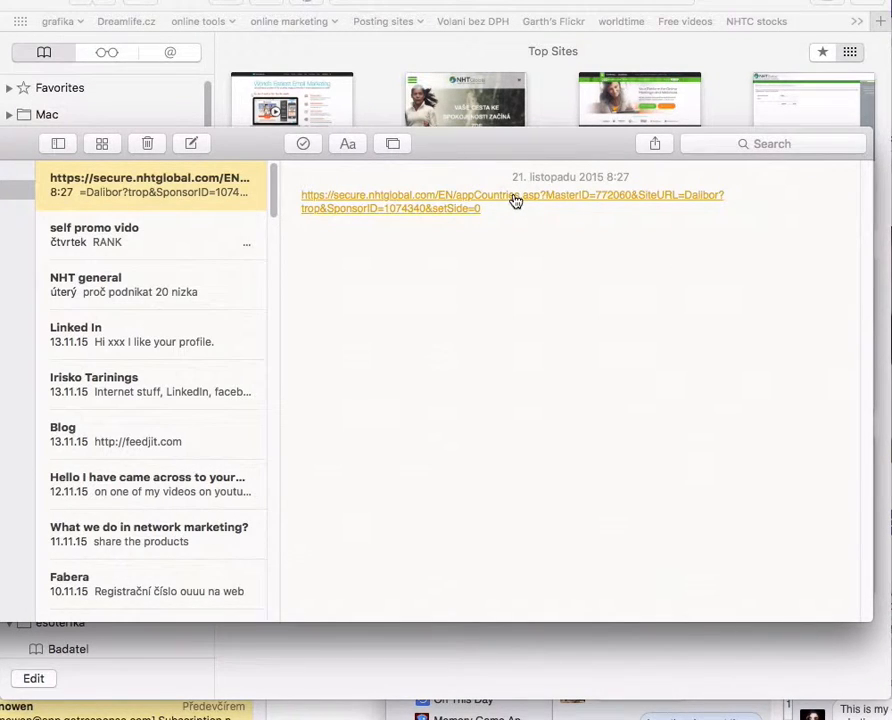
Open the distributor application, accept the policies and procedures and continue to billing.
left_click(512, 196)
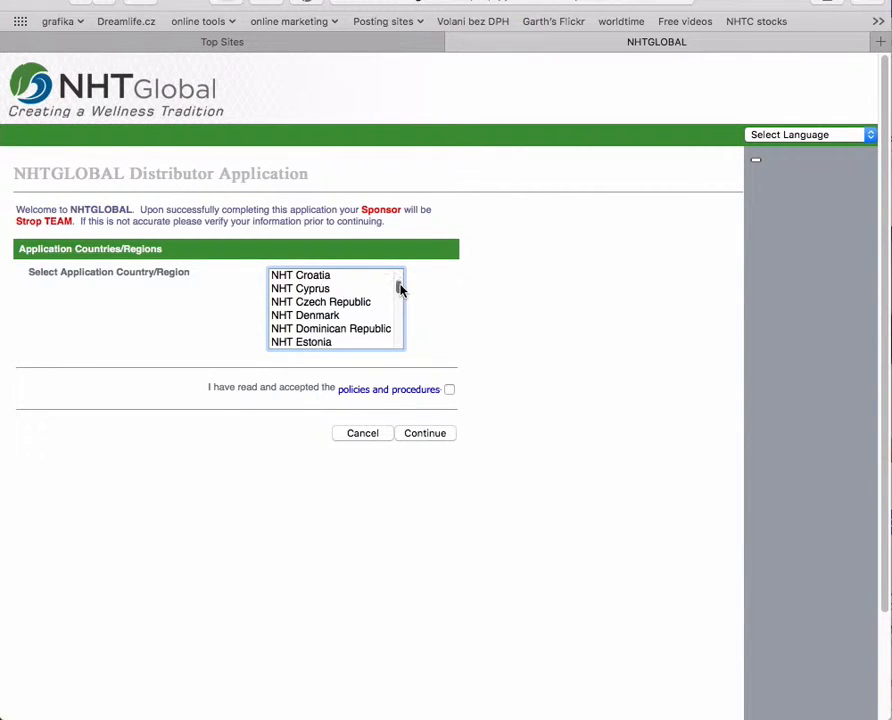
scroll("down", 3)
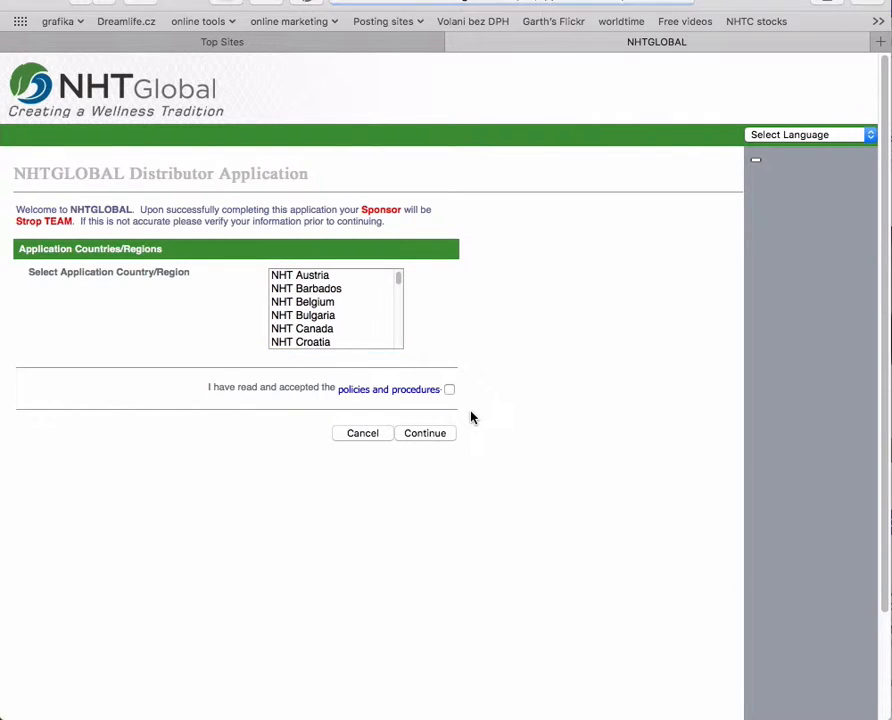
left_click(448, 388)
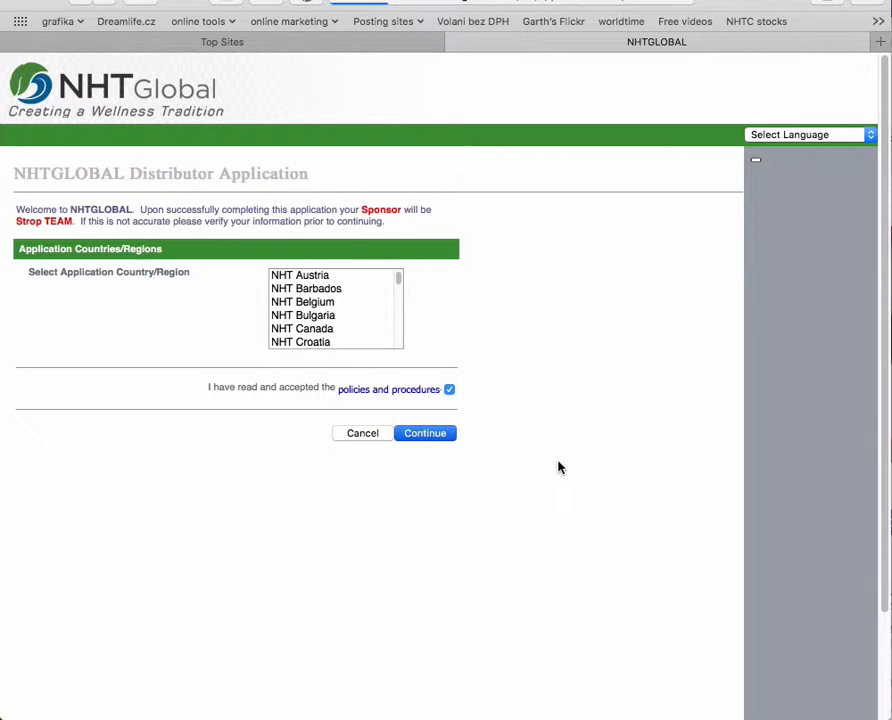
left_click(424, 432)
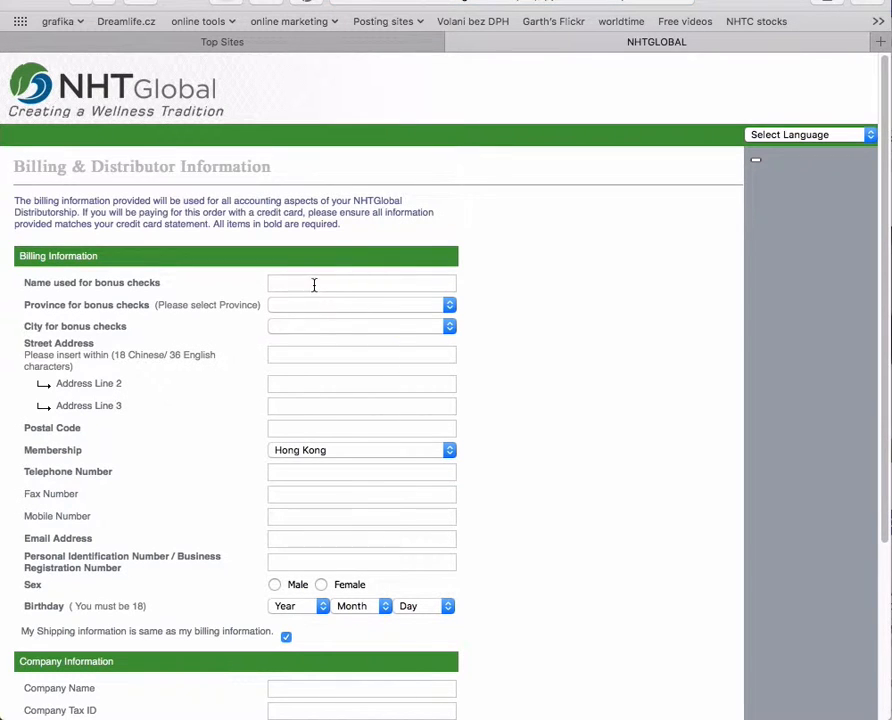
Enter the bonus-check name, set province to Overseas and city to Australia.
left_click(360, 284)
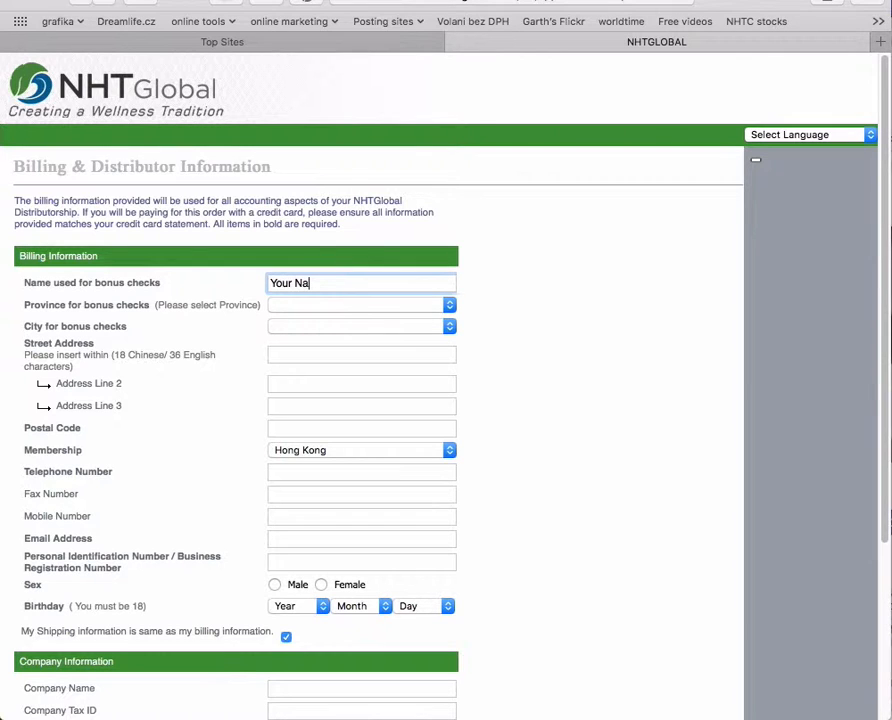
left_click(360, 304)
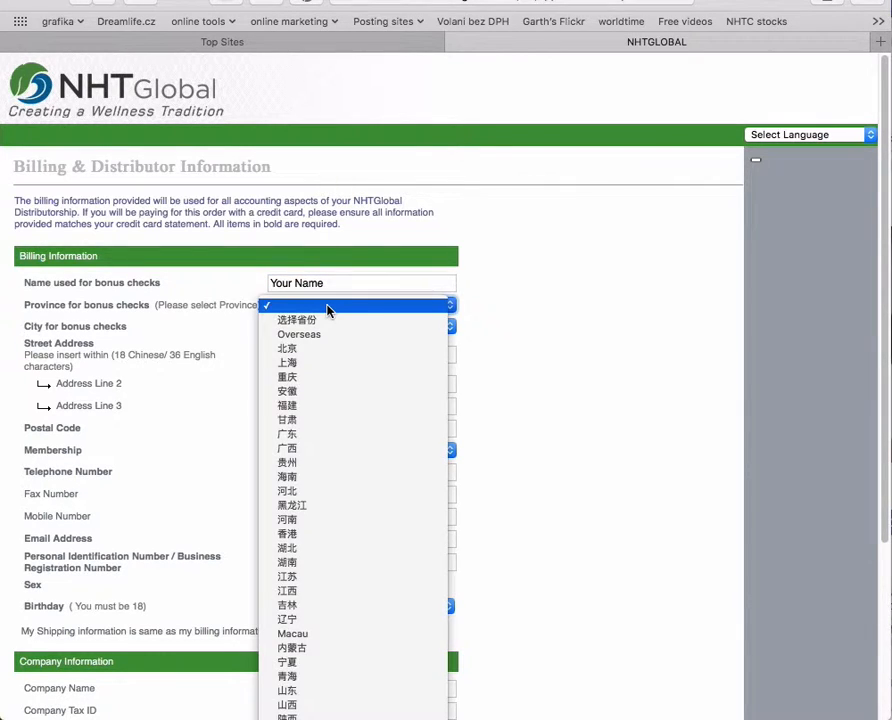
mouse_move(300, 334)
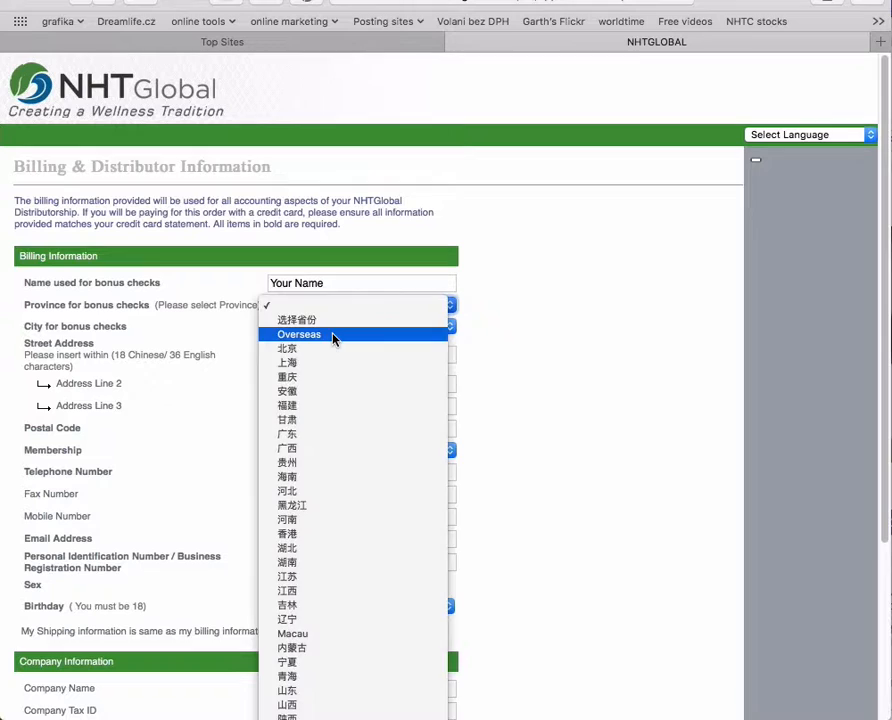
left_click(300, 334)
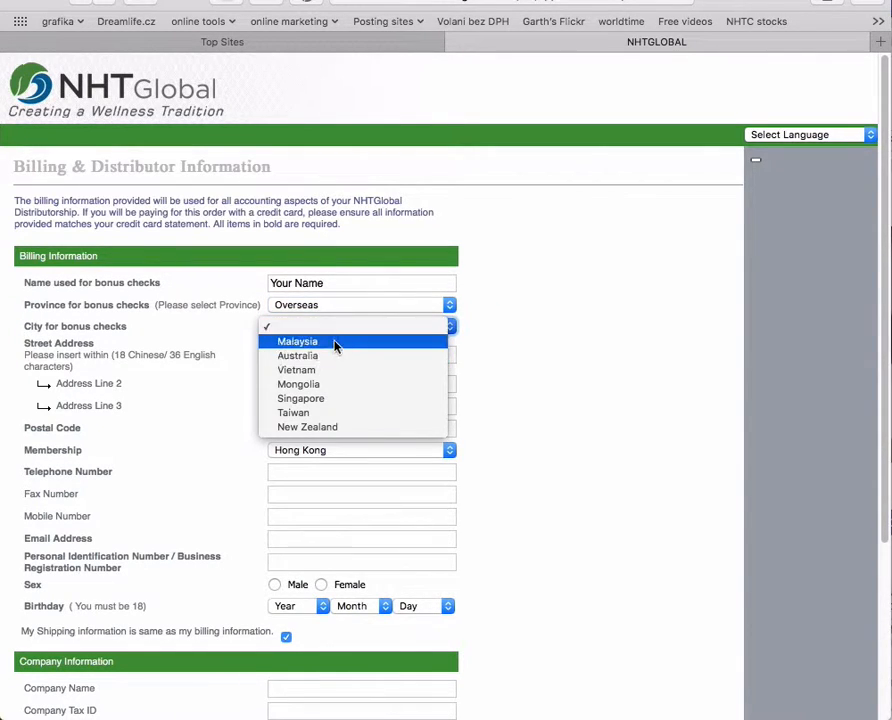
mouse_move(296, 356)
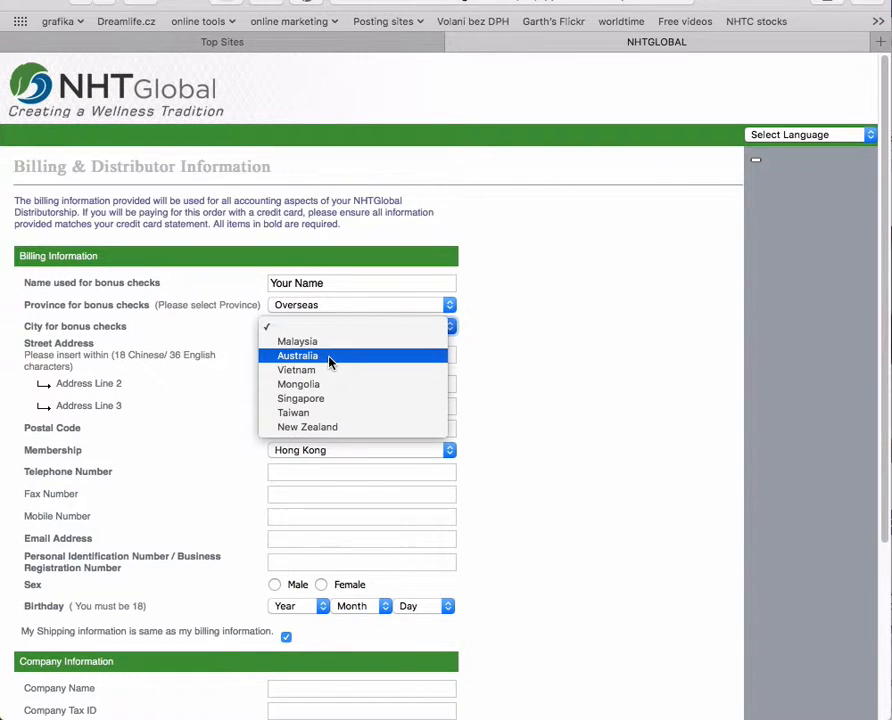
left_click(296, 356)
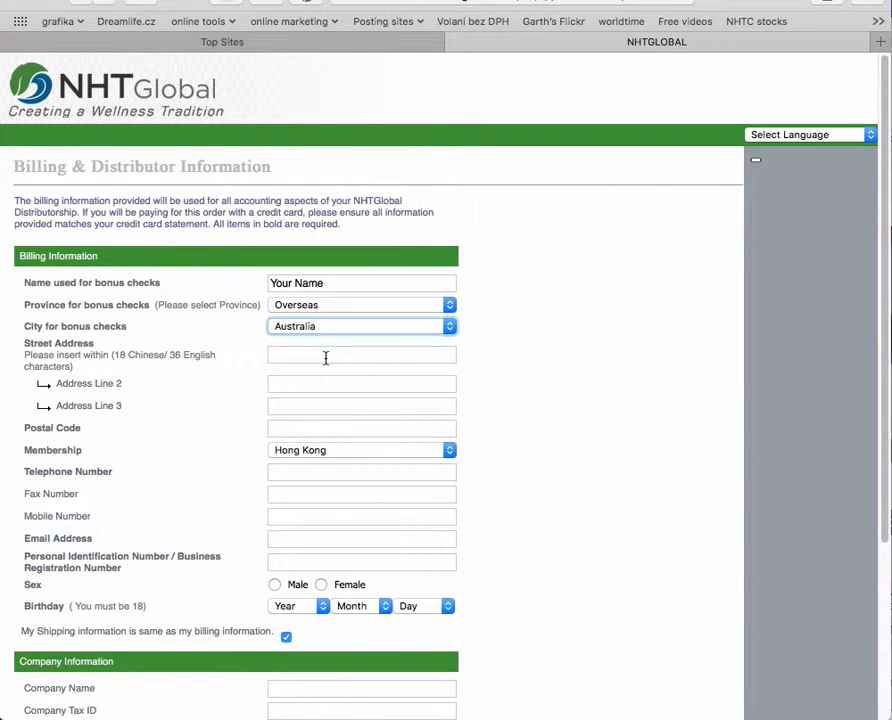
Enter street address Street 11, address lines City and Australia, and postal code 1111111.
left_click(360, 354)
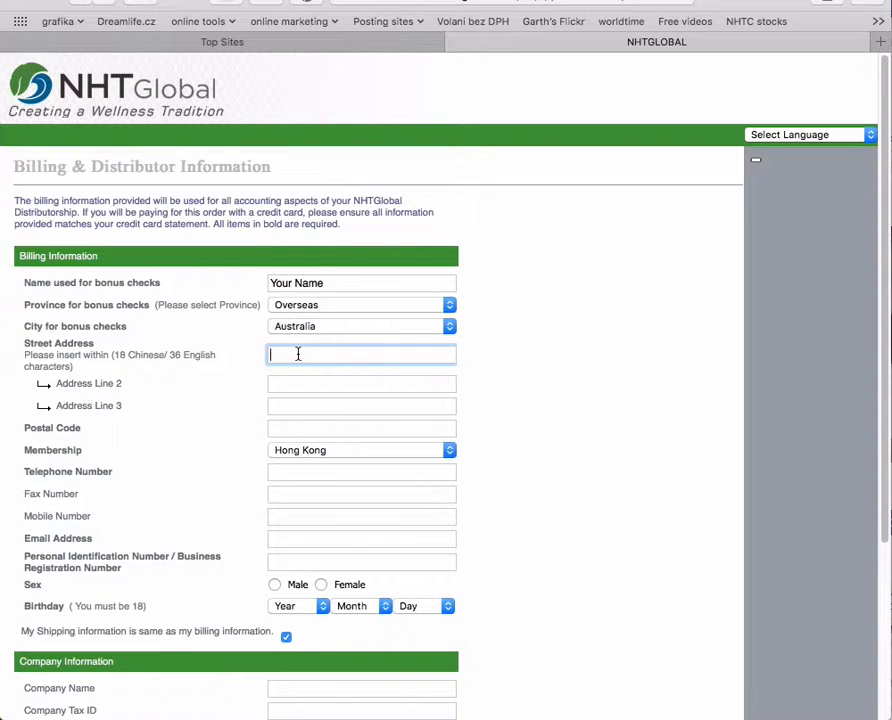
type("Street 11")
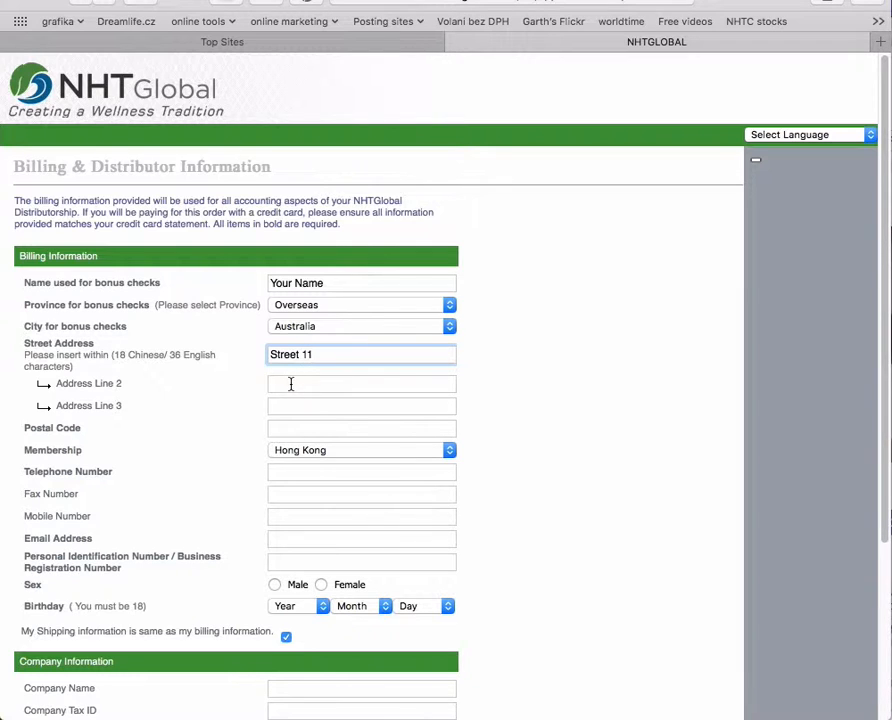
left_click(360, 384)
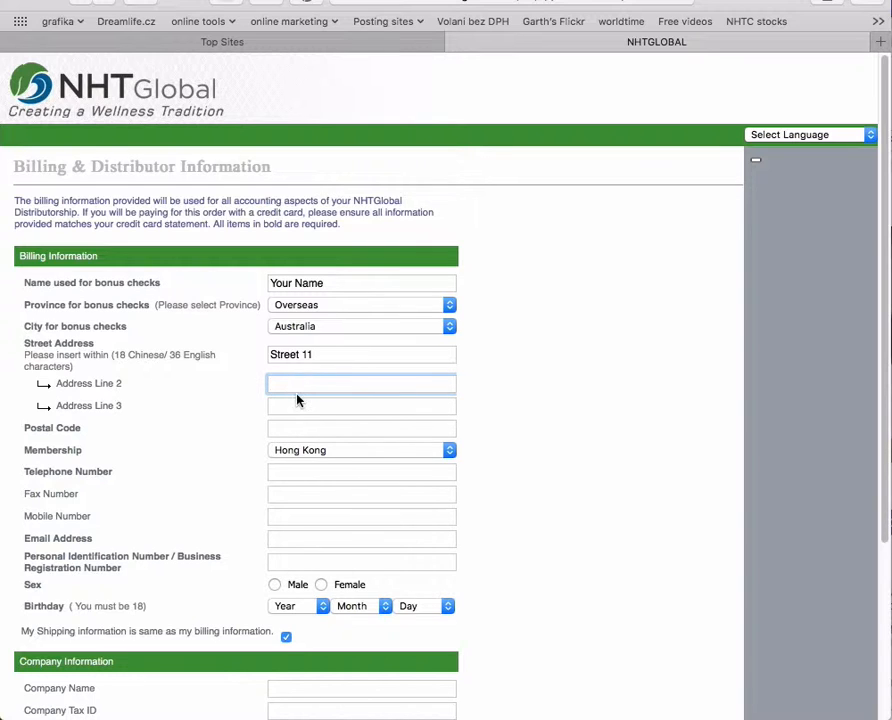
type("1")
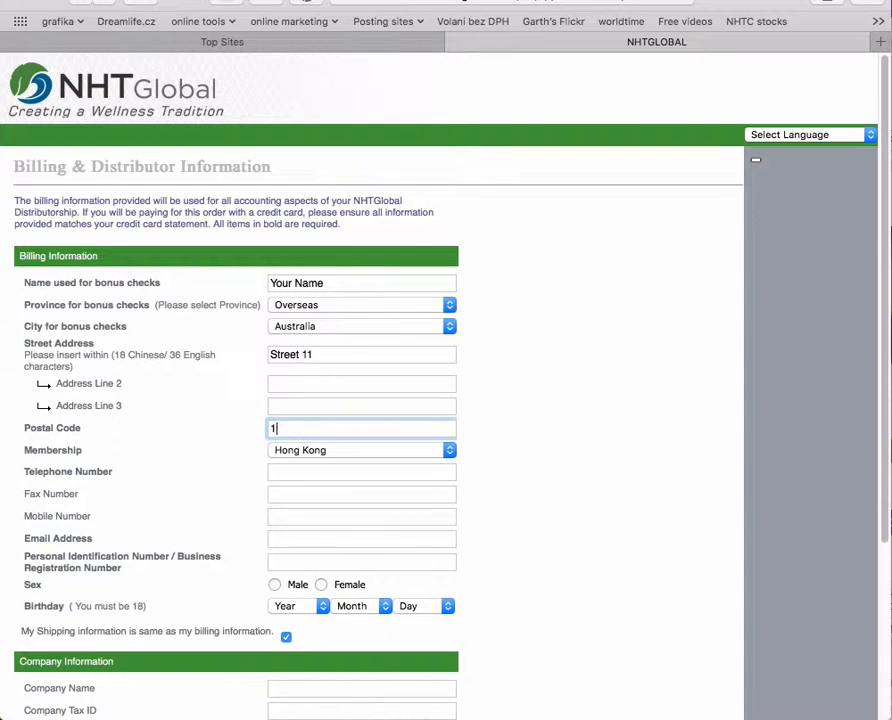
type("111111")
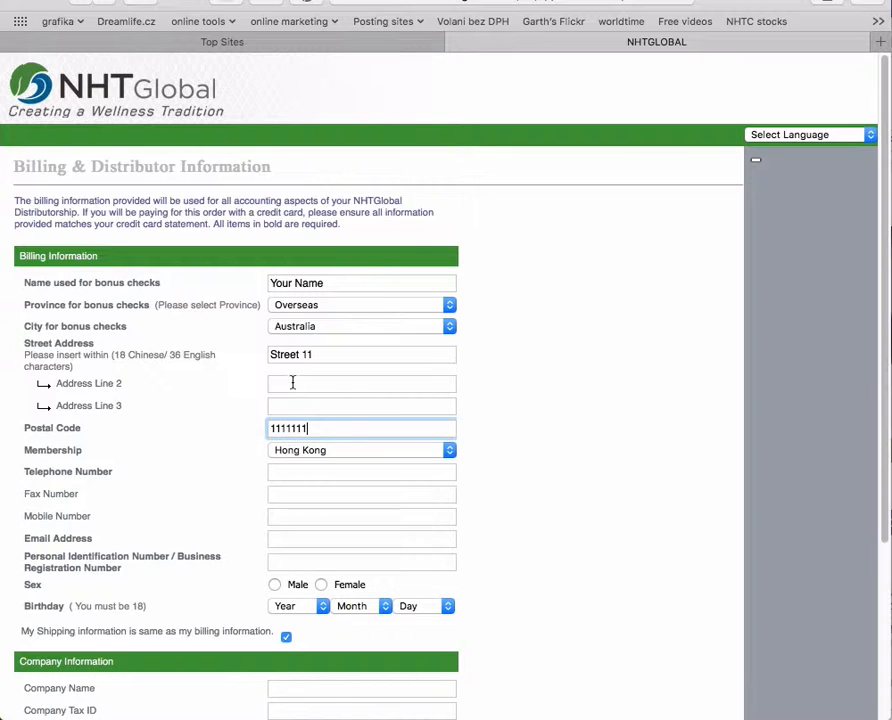
left_click(360, 384)
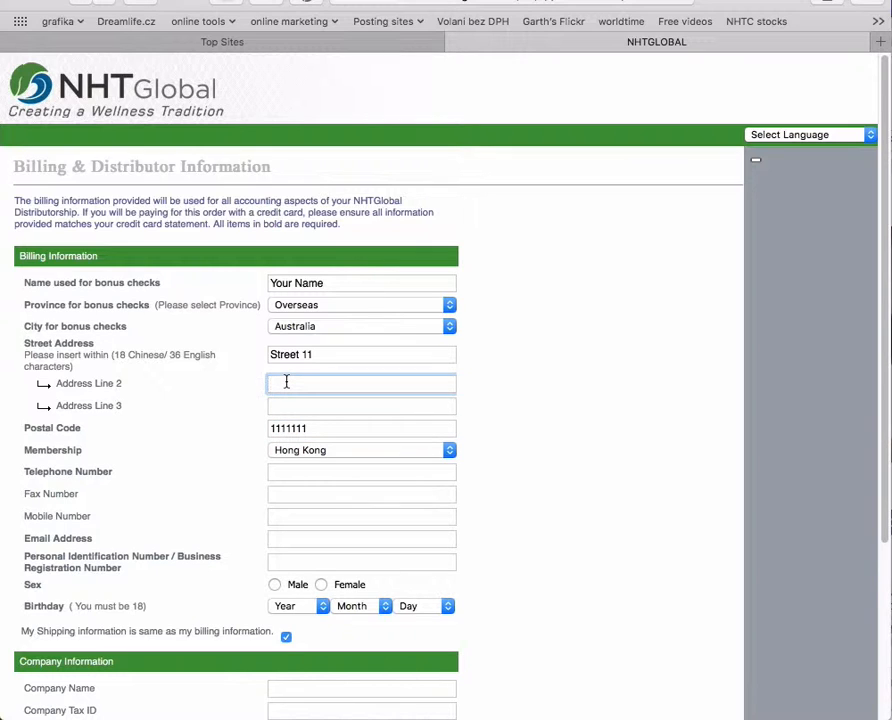
type("City")
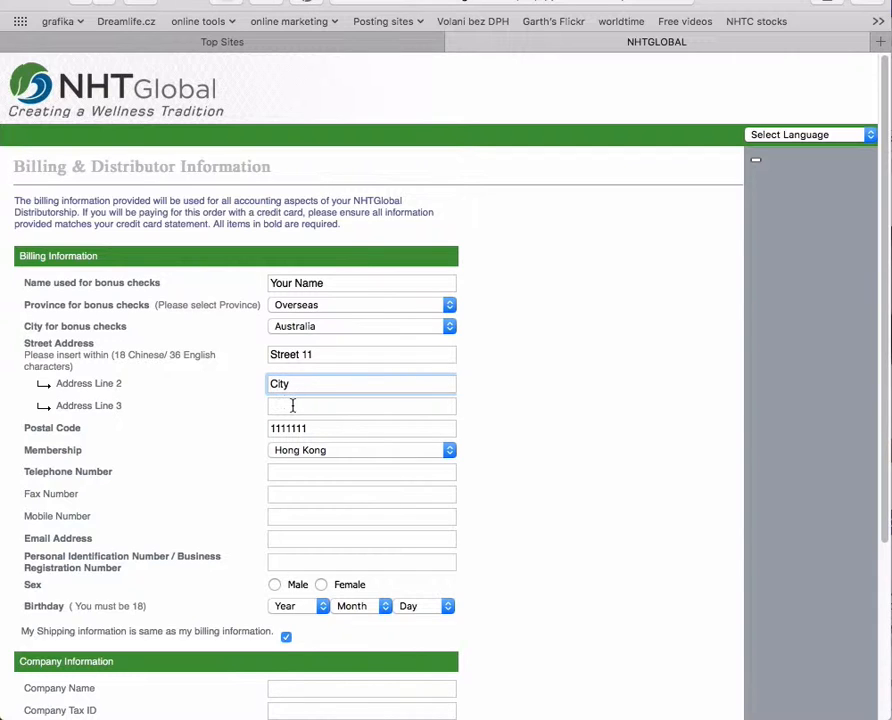
type("Au")
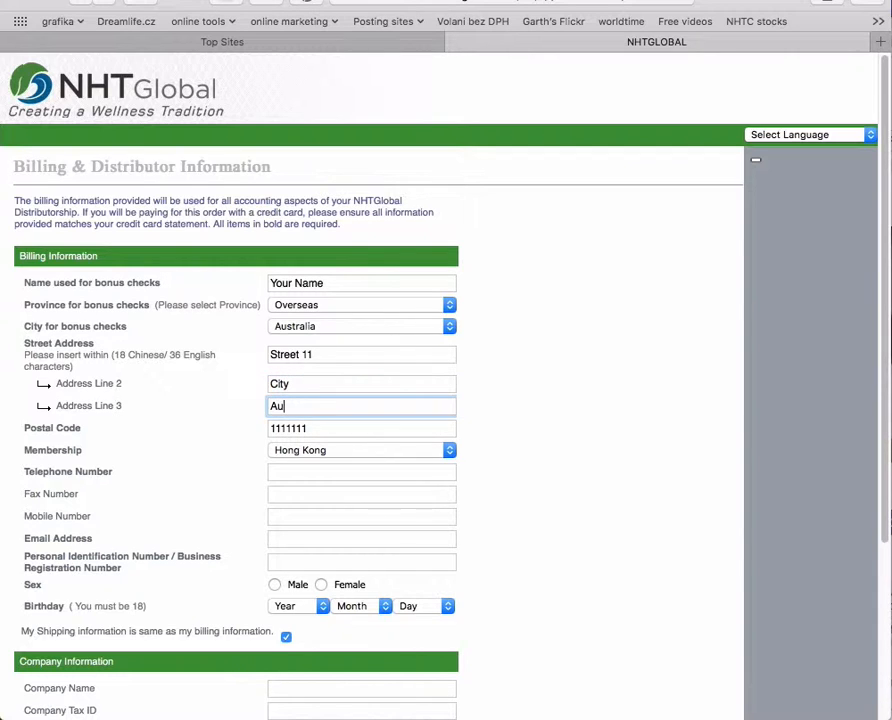
type("stralia")
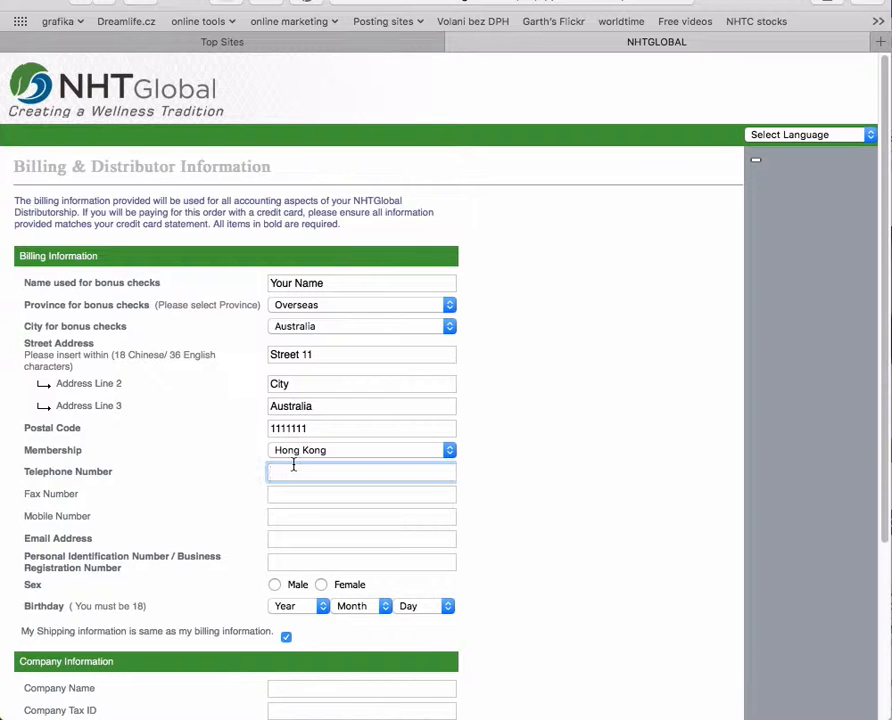
type("11111111111")
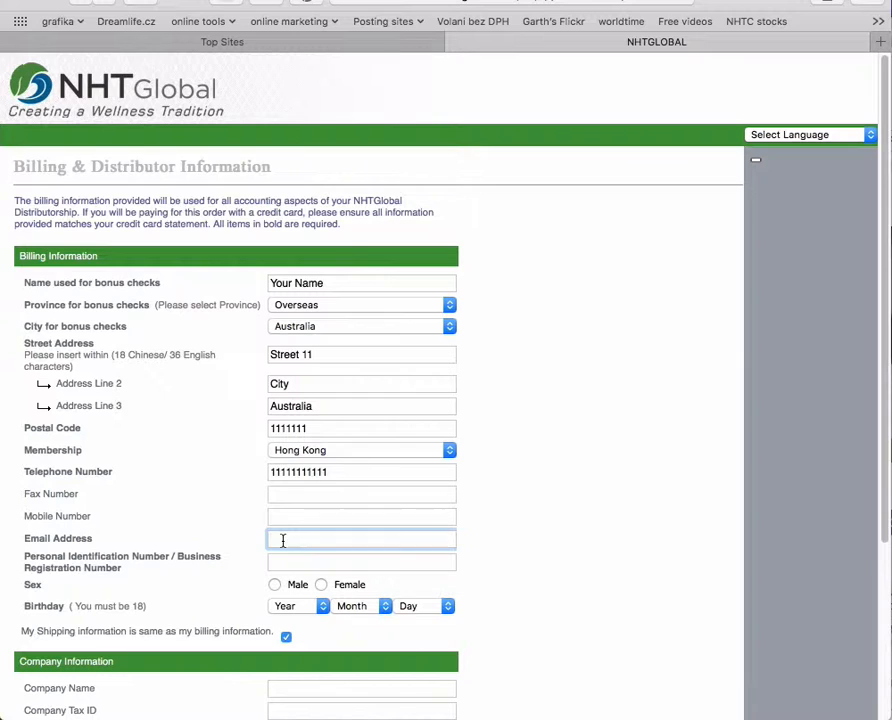
type("email@gmail.com")
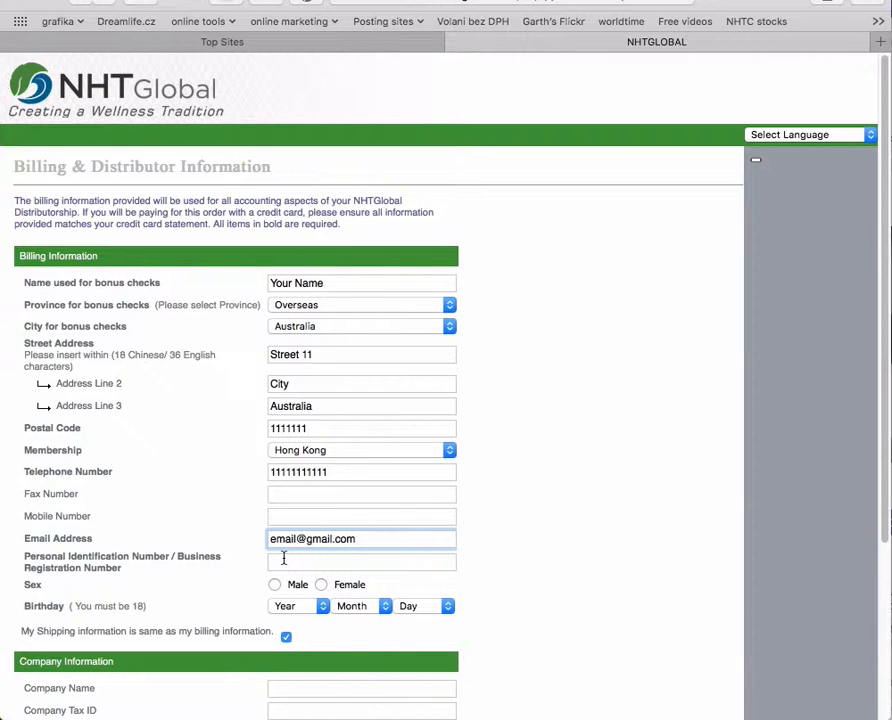
left_click(360, 560)
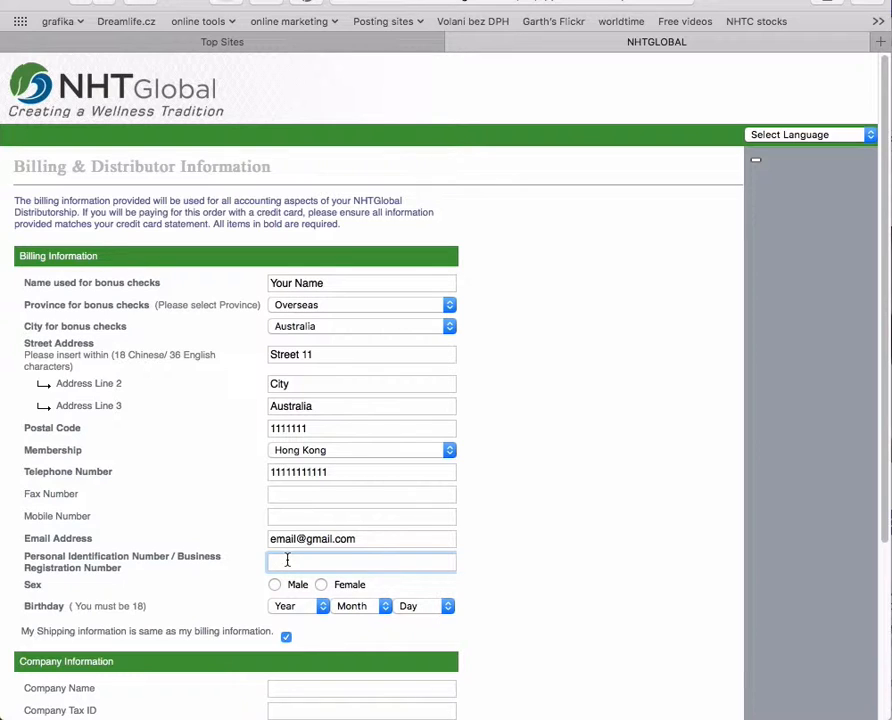
type("11111111")
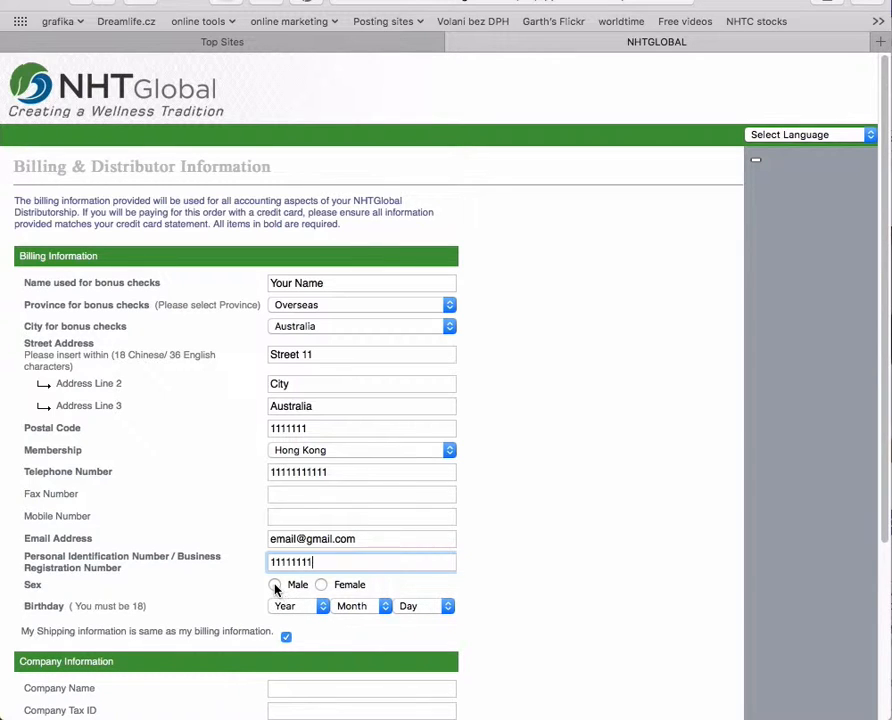
left_click(274, 584)
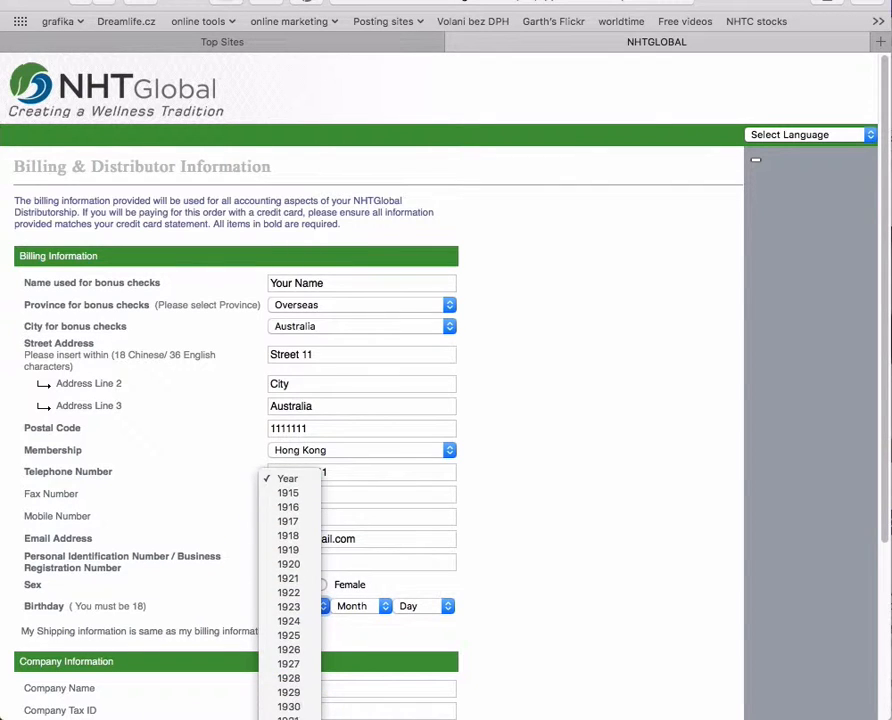
scroll("down", 3)
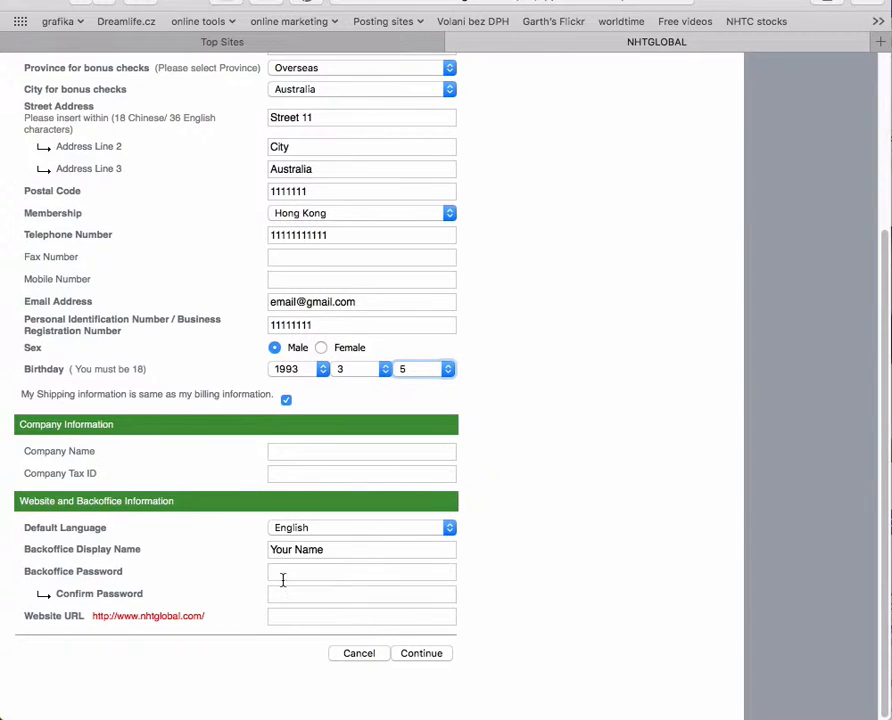
left_click(360, 572)
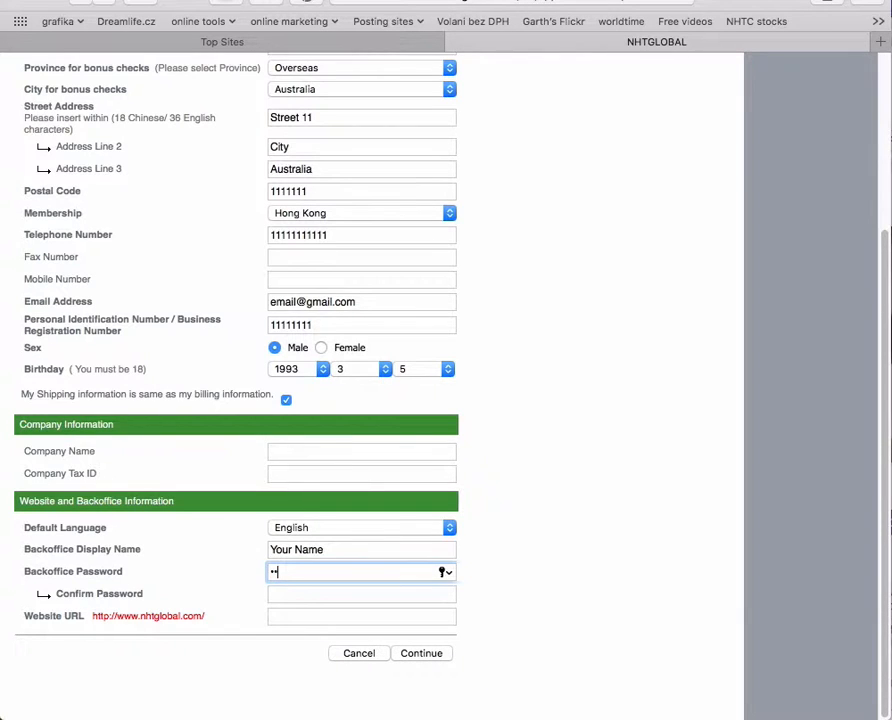
left_click(360, 594)
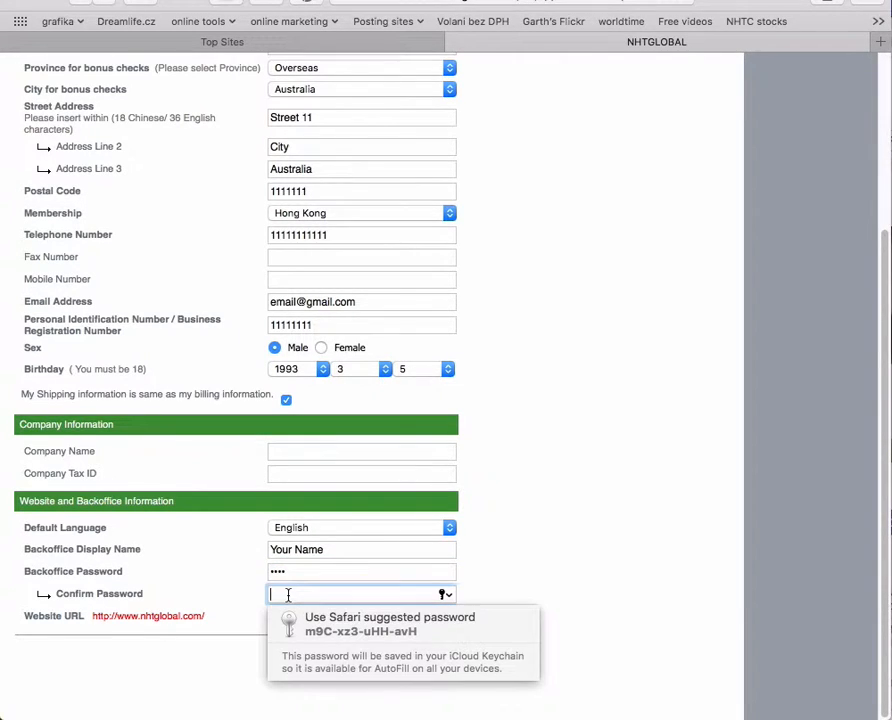
type("••••")
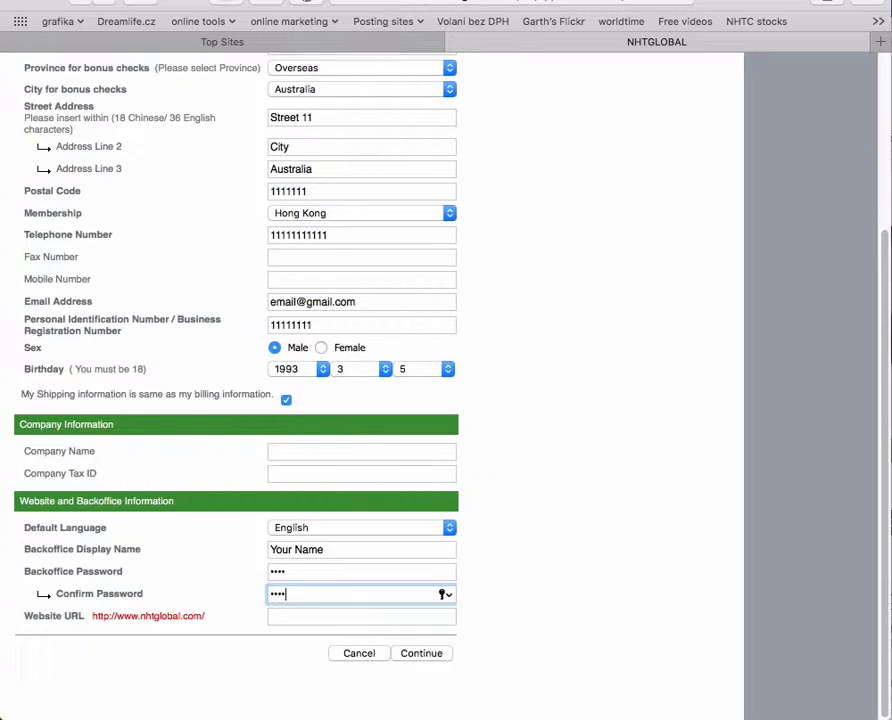
left_click(360, 616)
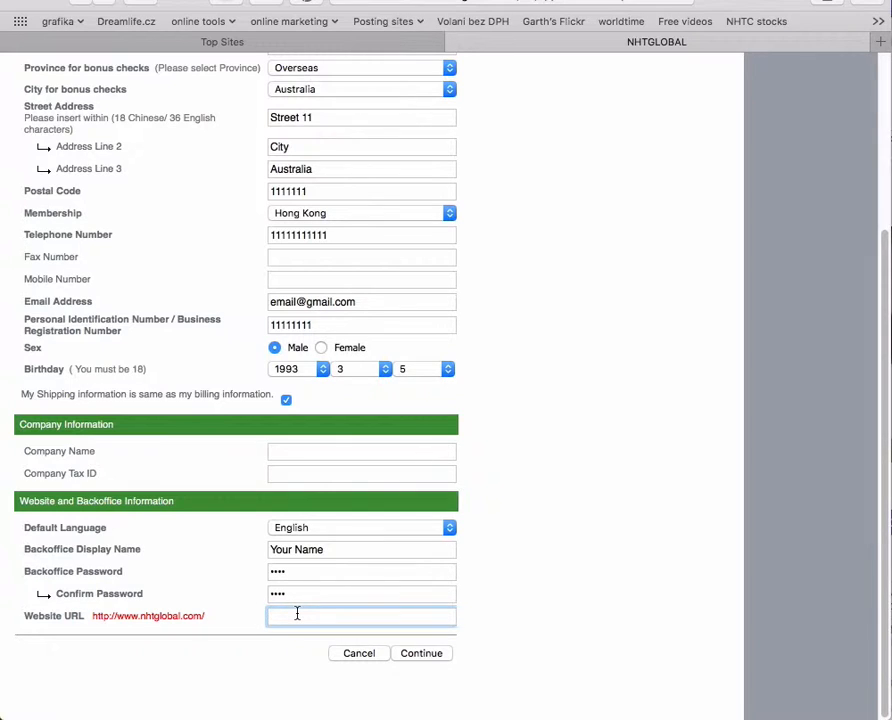
Enter website name your_name_surname and submit the billing and distributor details.
type("your_name_")
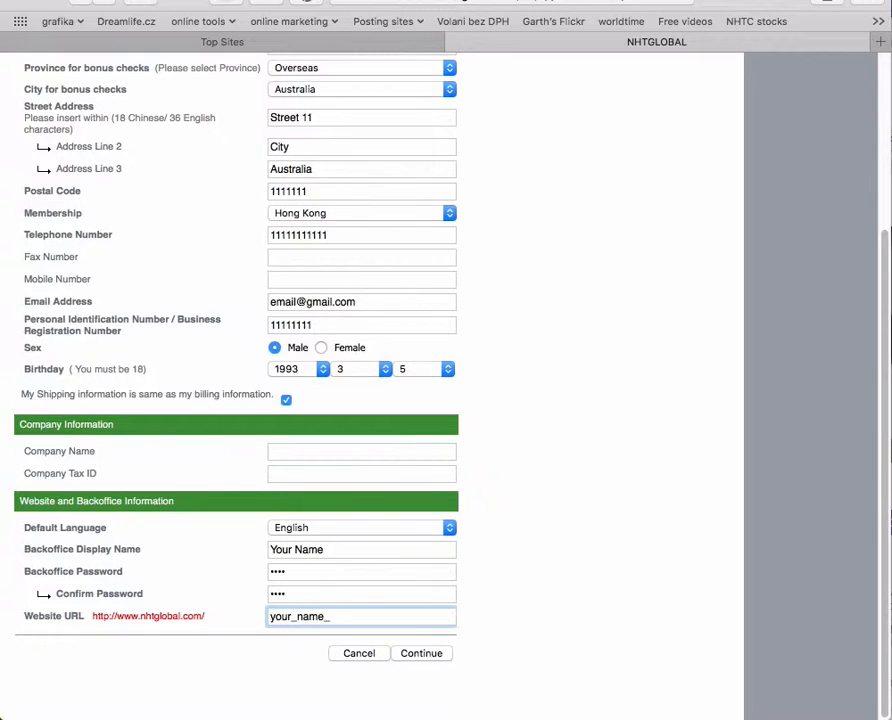
type("surname")
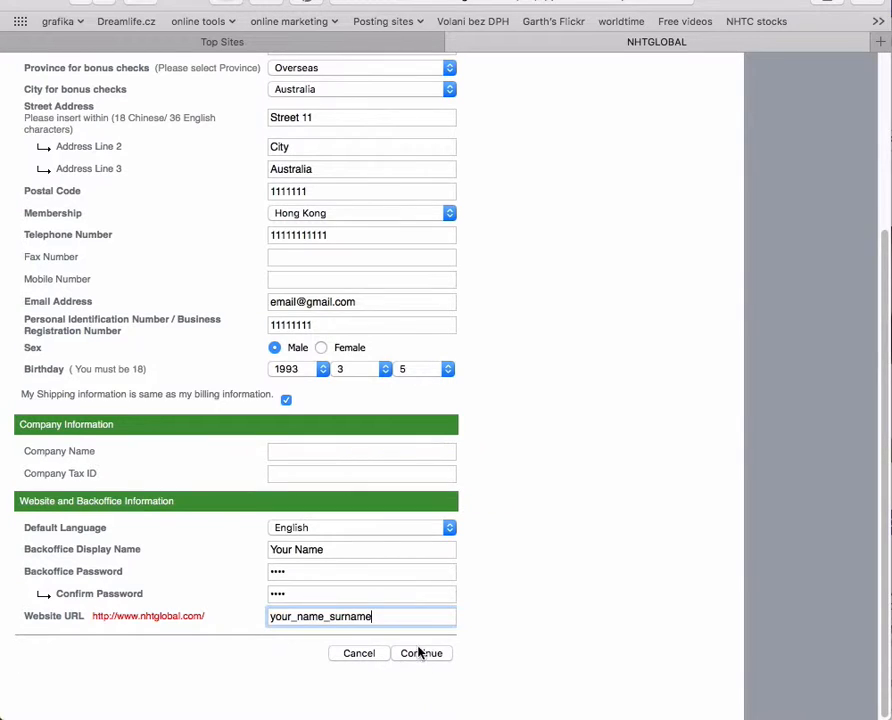
left_click(420, 652)
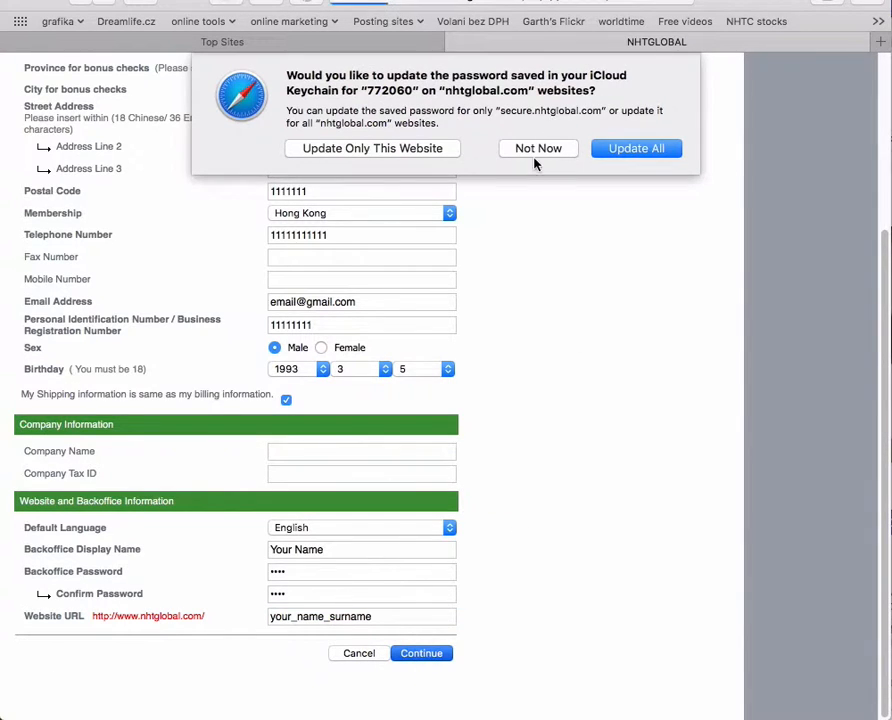
Decline the keychain update, set shipping province Overseas, add mobile number 111 and submit shipping info.
left_click(538, 148)
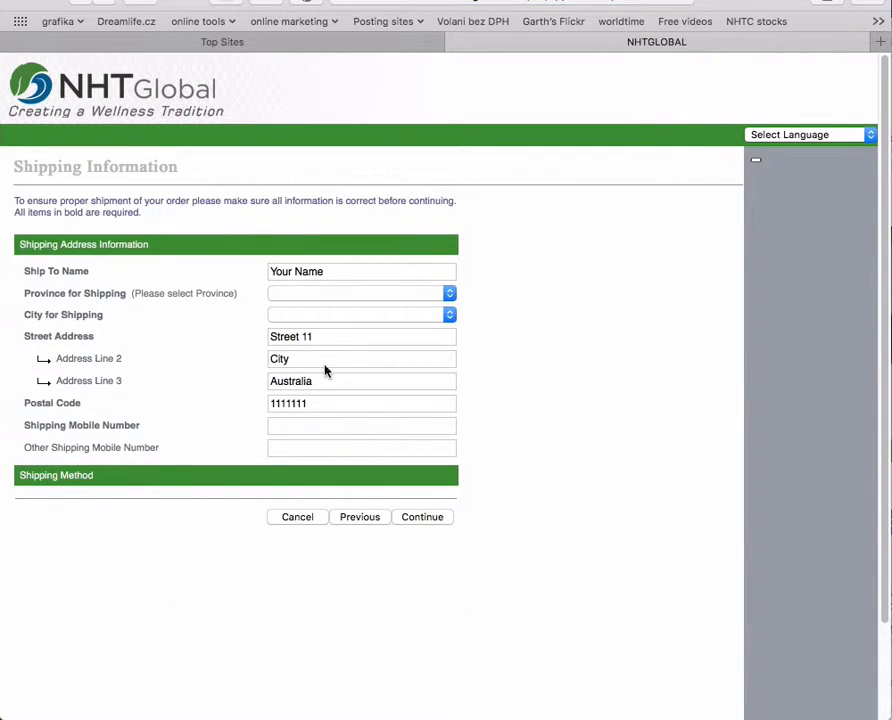
left_click(360, 292)
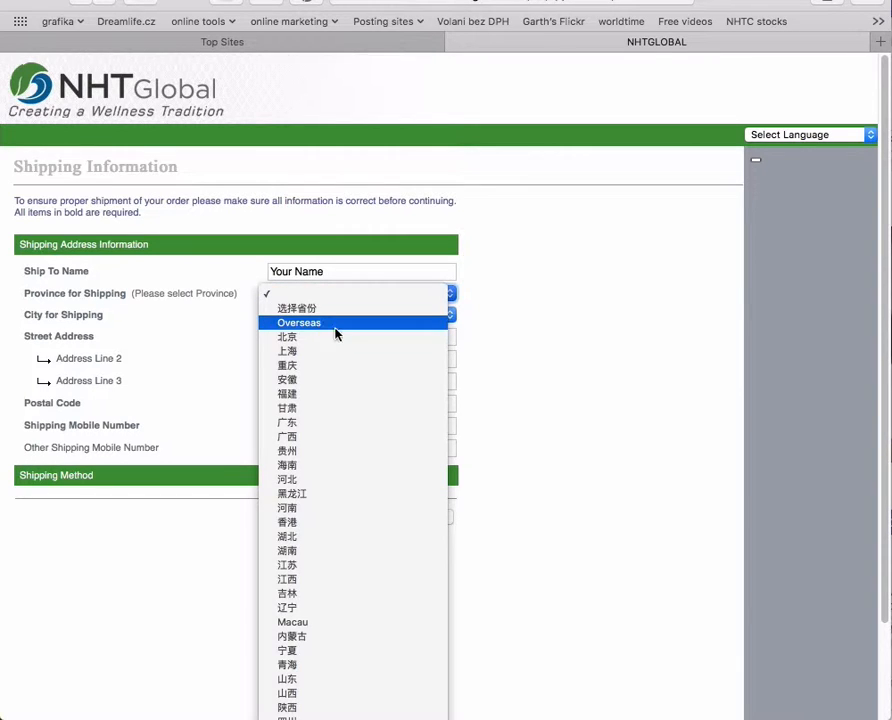
left_click(300, 322)
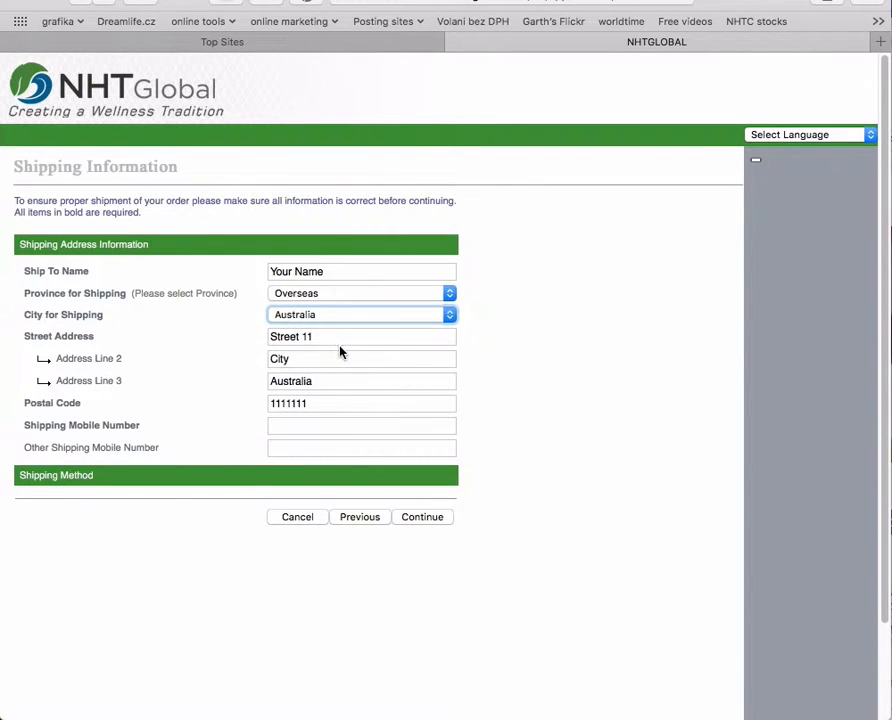
left_click(360, 424)
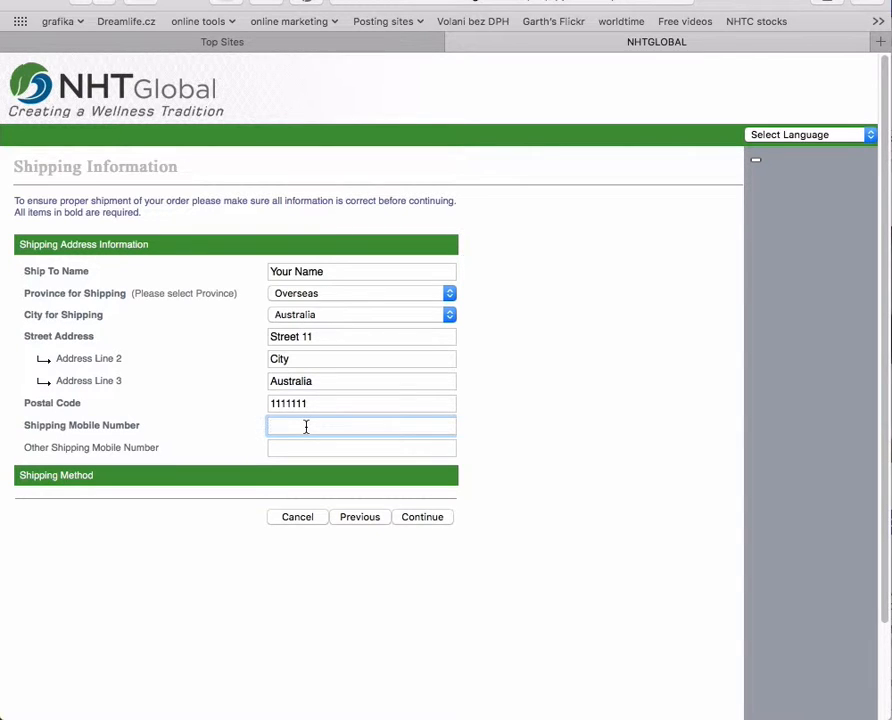
type("11111111111")
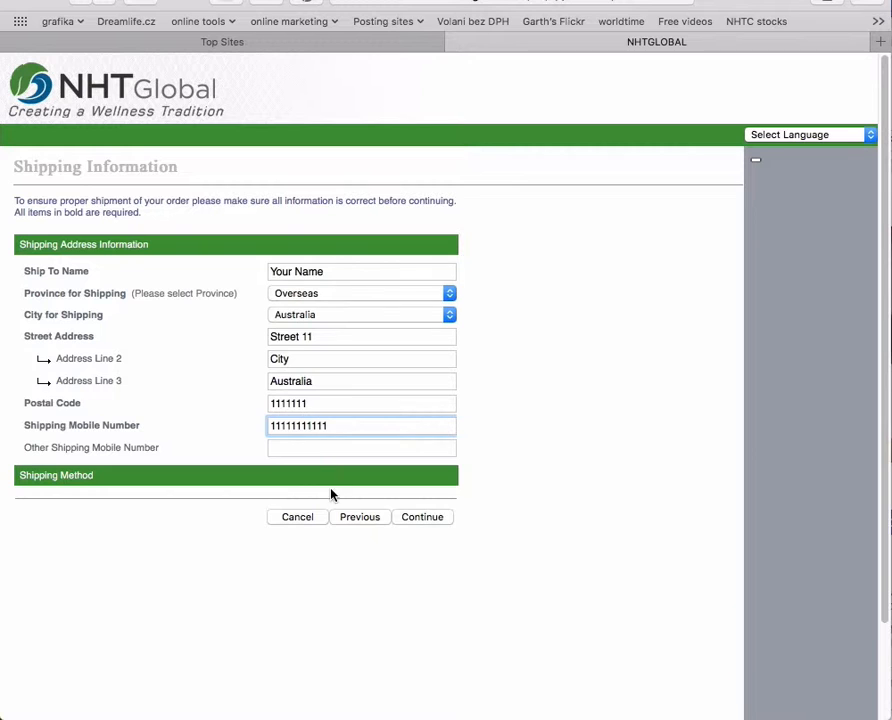
left_click(422, 516)
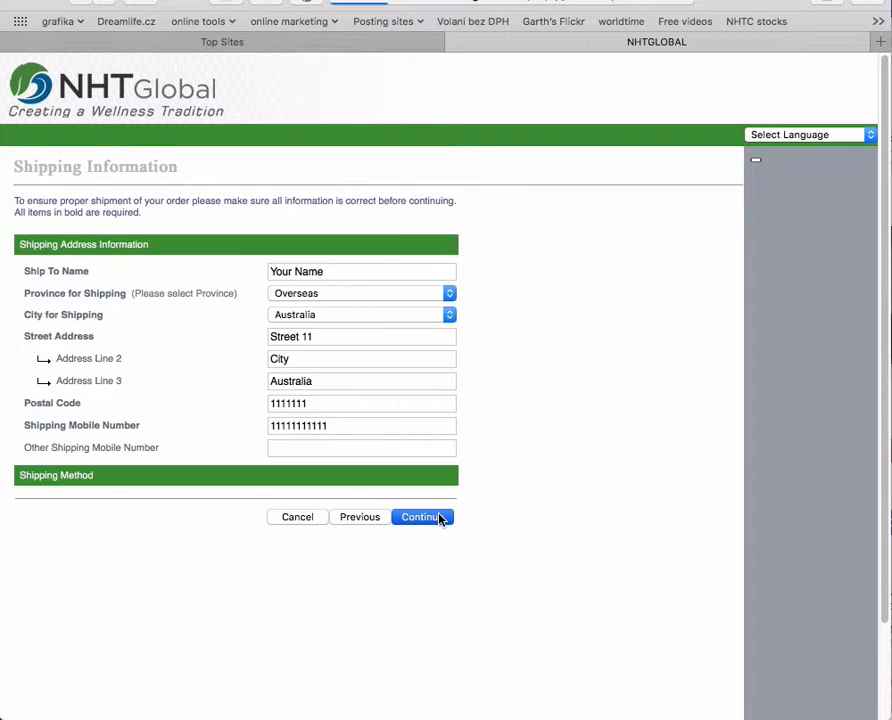
Add Cluster X2 and FibeRich at quantity 10 each so the order earns the Gold Discount.
left_click(422, 516)
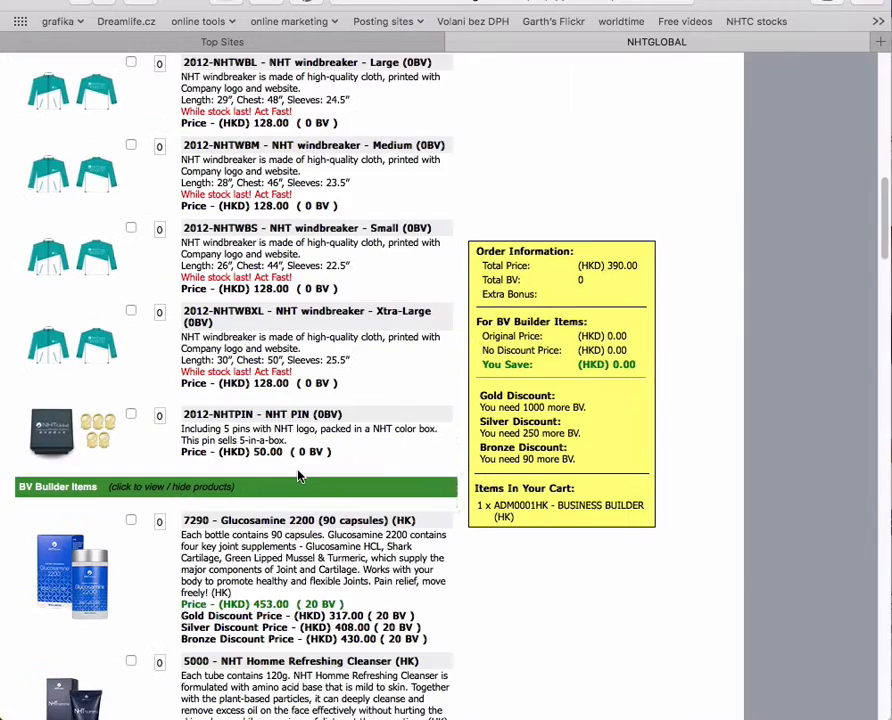
scroll("down", 3)
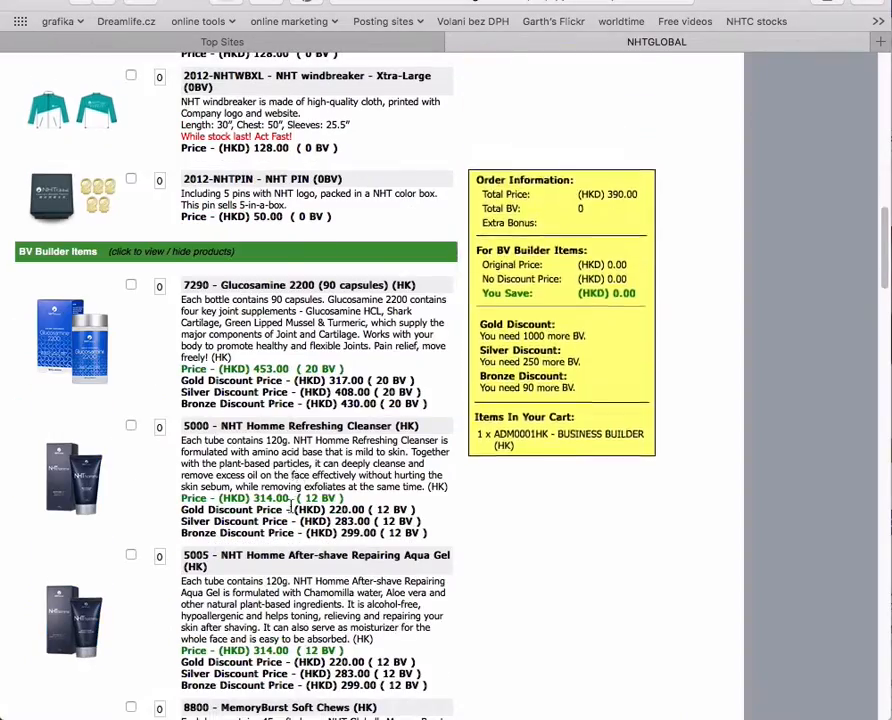
scroll("down", 3)
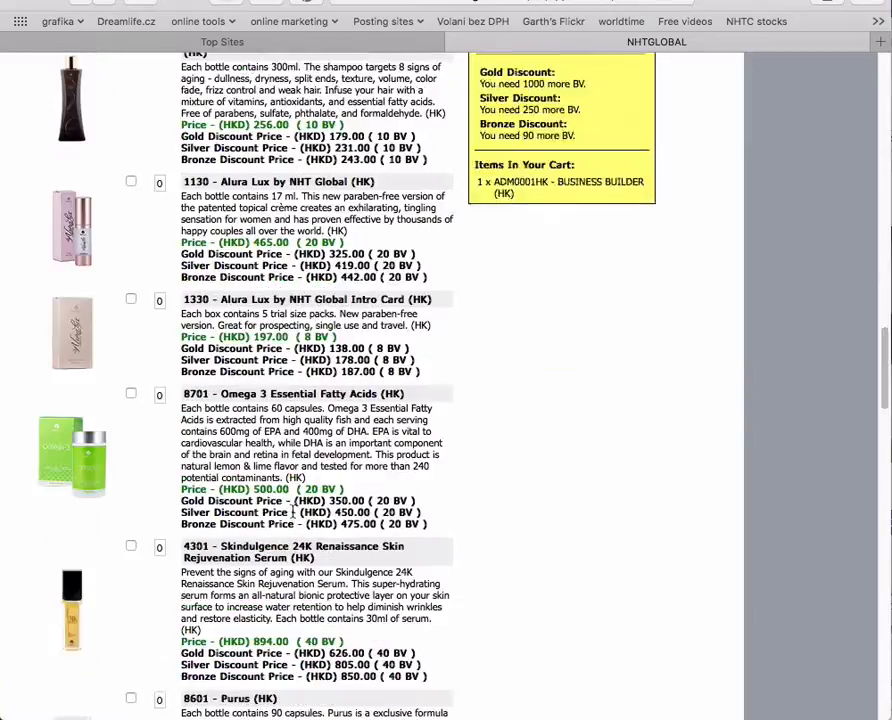
scroll("down", 3)
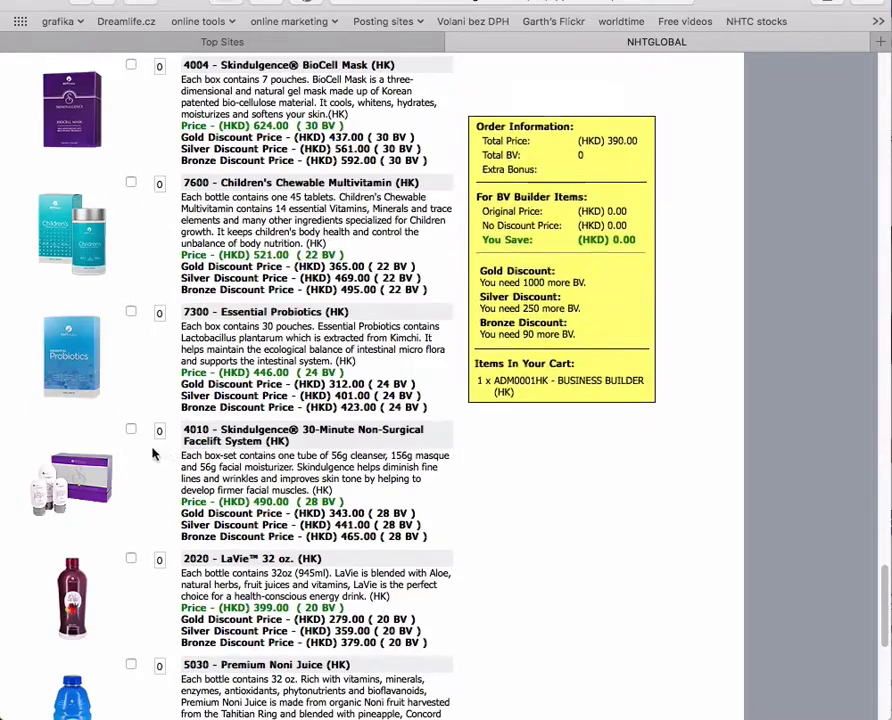
left_click(132, 428)
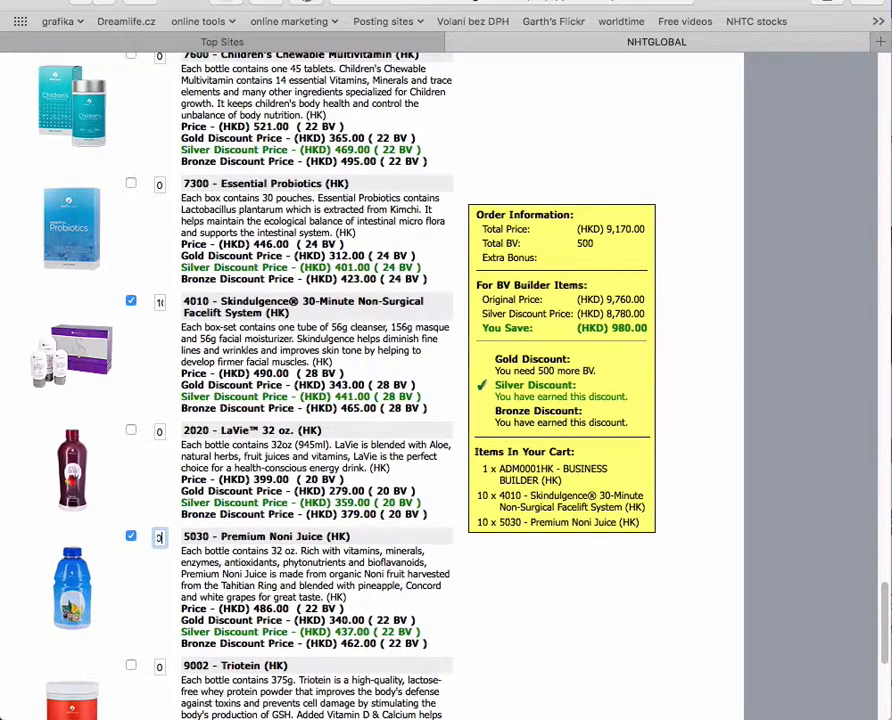
scroll("down", 3)
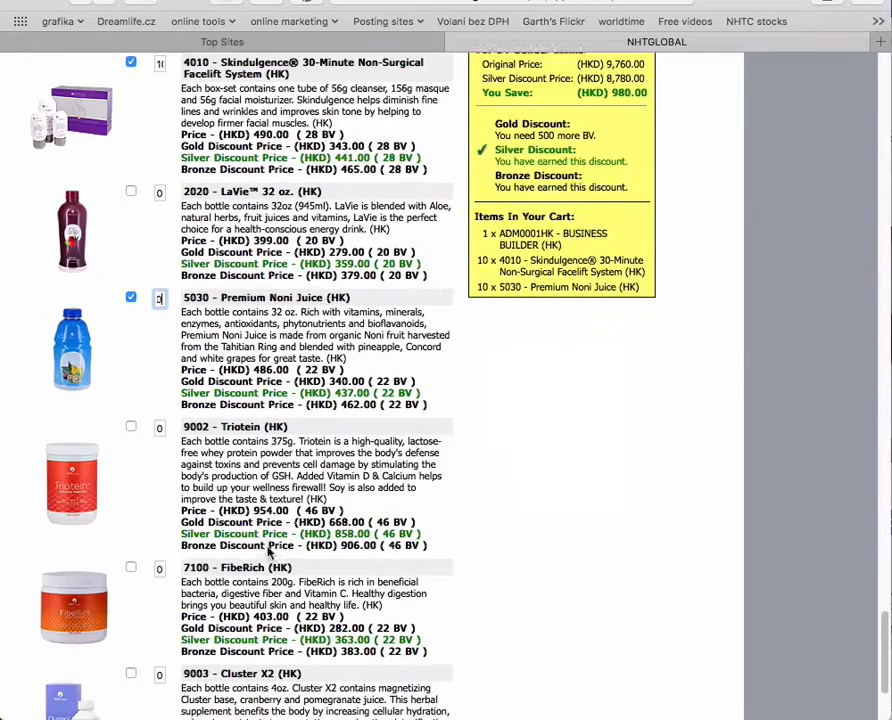
left_click(132, 506)
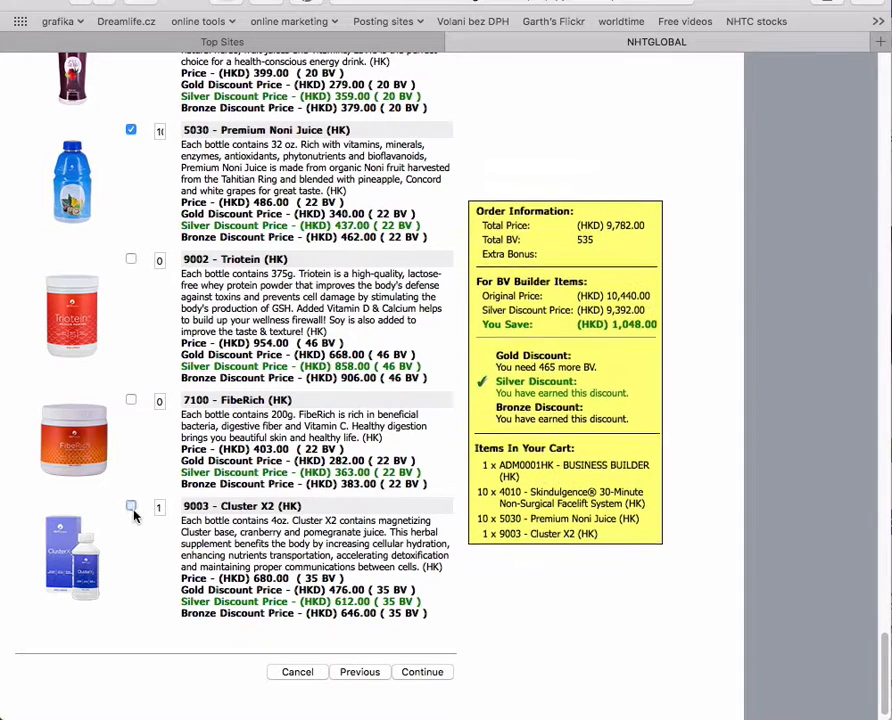
left_click(130, 504)
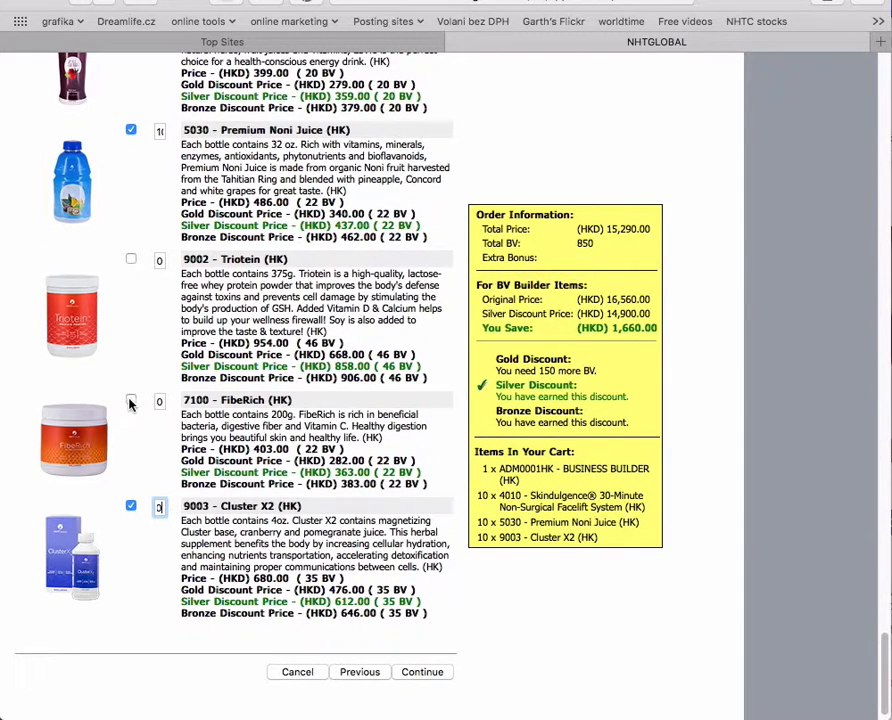
left_click(130, 400)
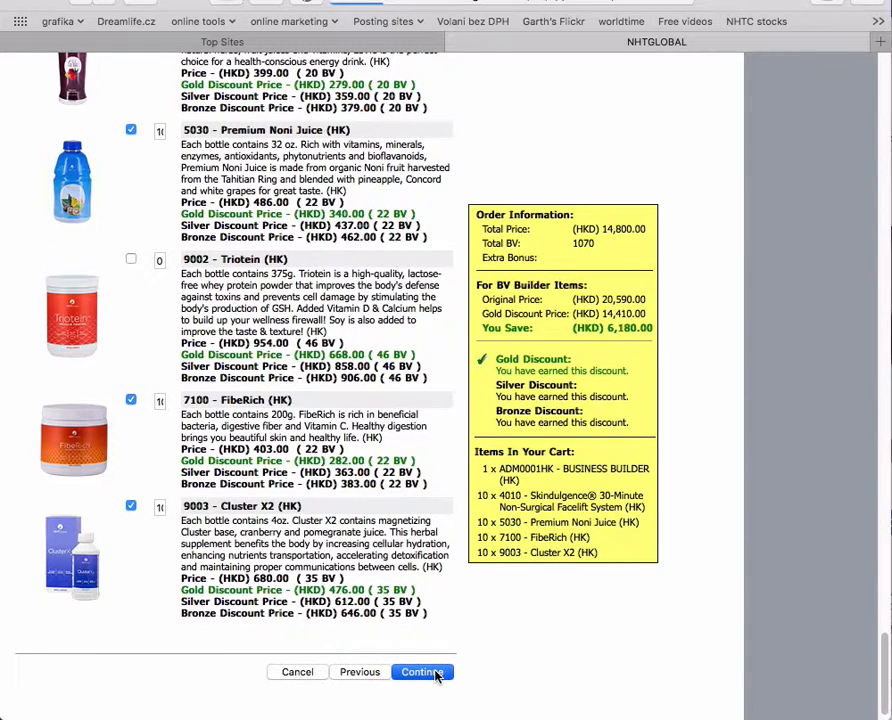
Continue to Review & Payment (total HKD 16,662.00) and choose Visa Card as payment method.
left_click(420, 672)
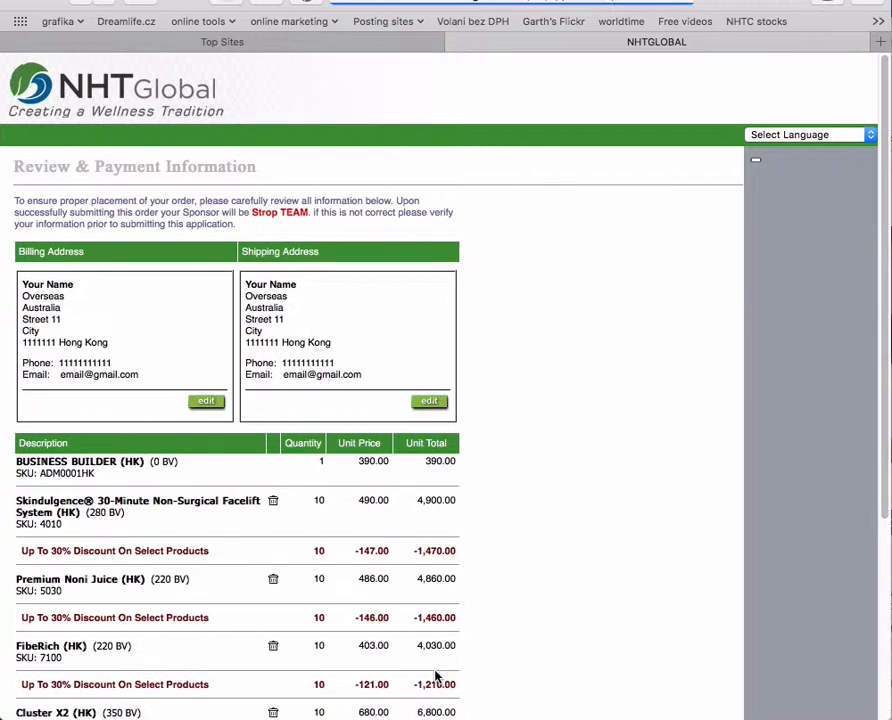
scroll("down", 3)
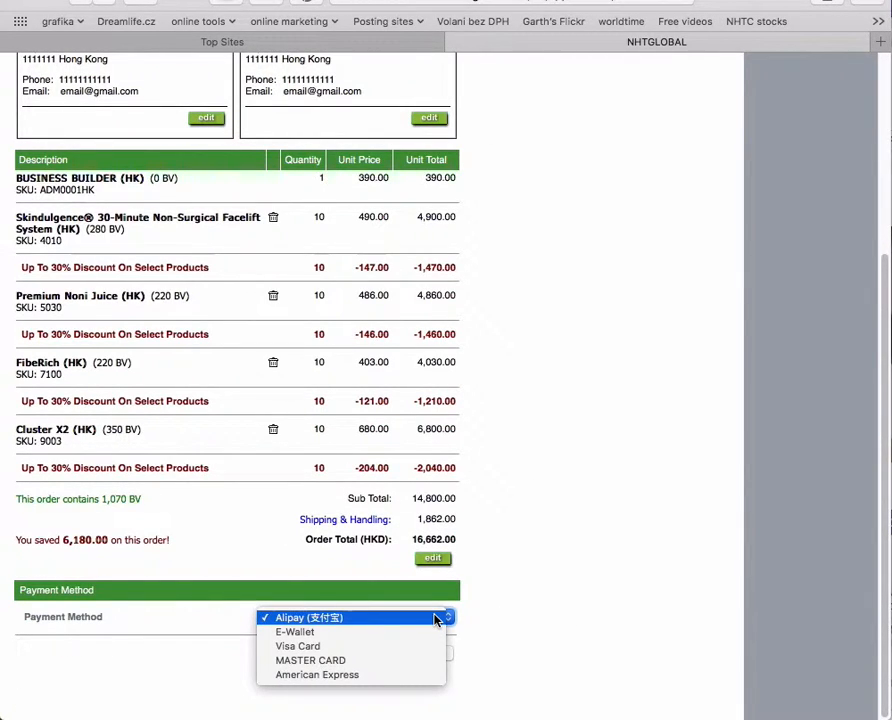
mouse_move(364, 620)
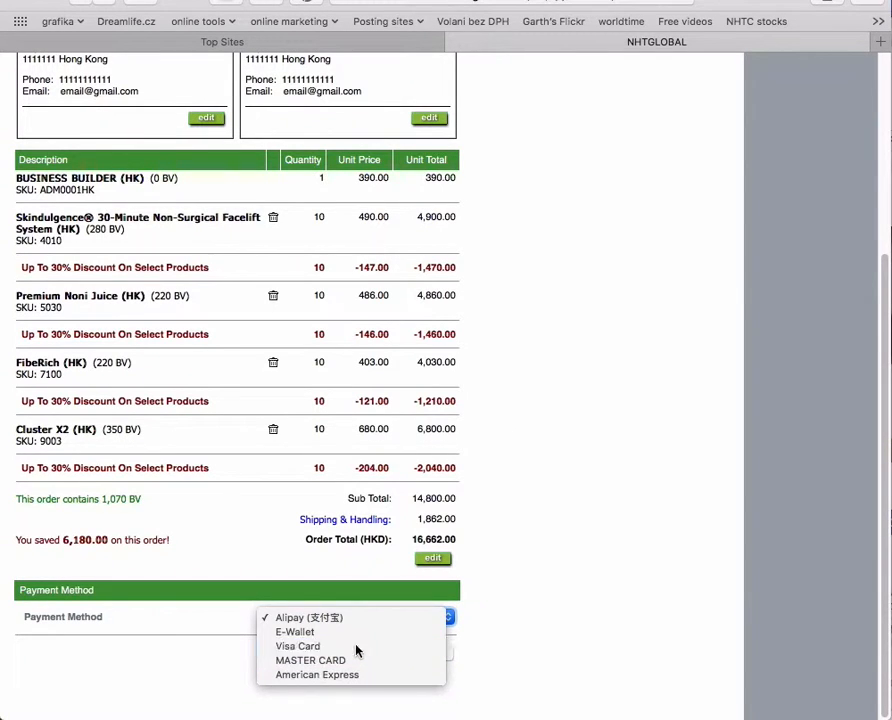
left_click(296, 646)
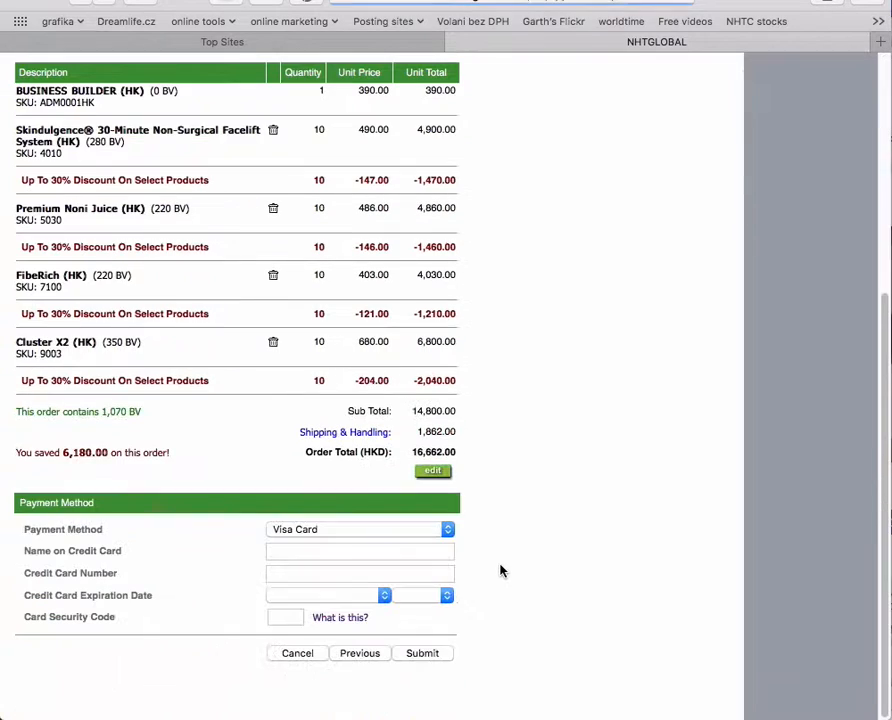
left_click(360, 552)
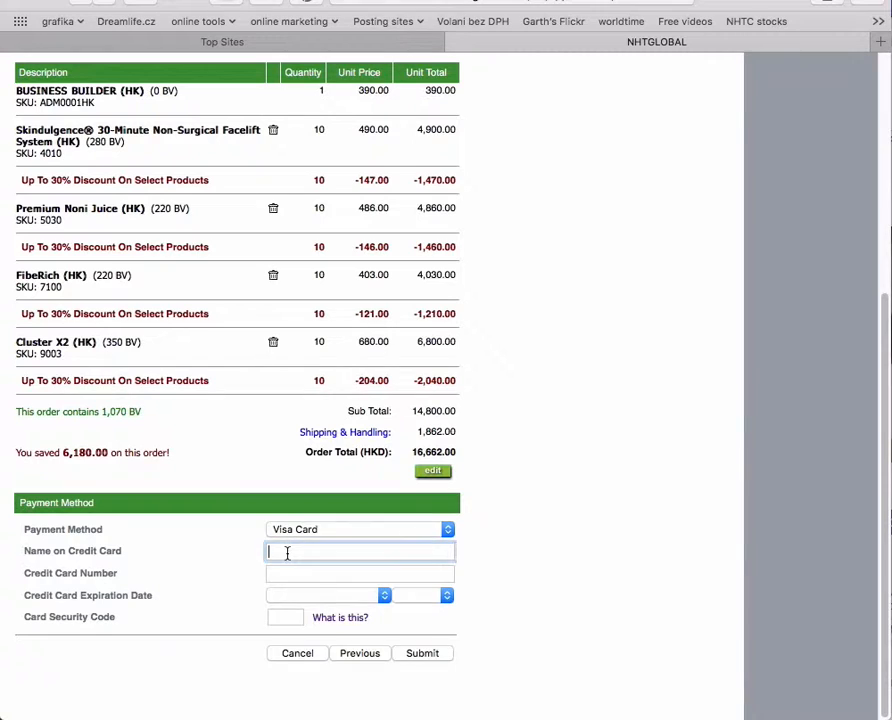
type("your")
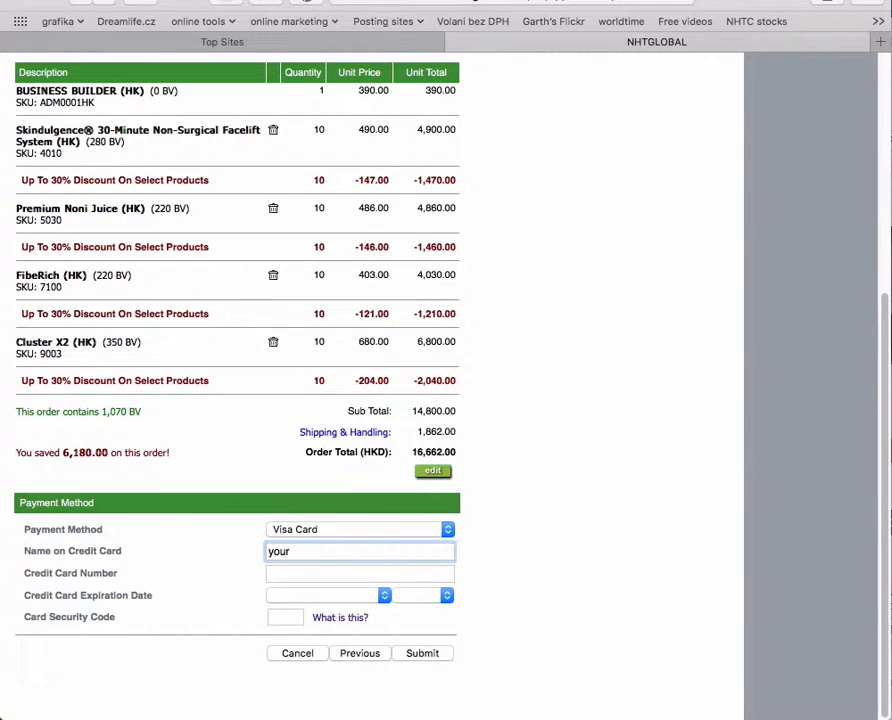
type("name")
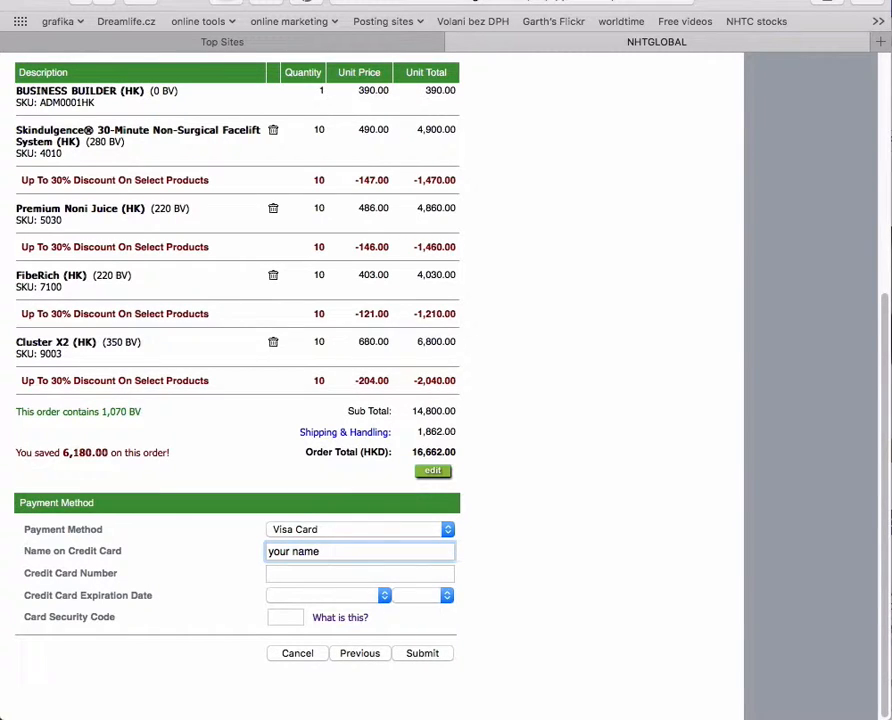
left_click(360, 572)
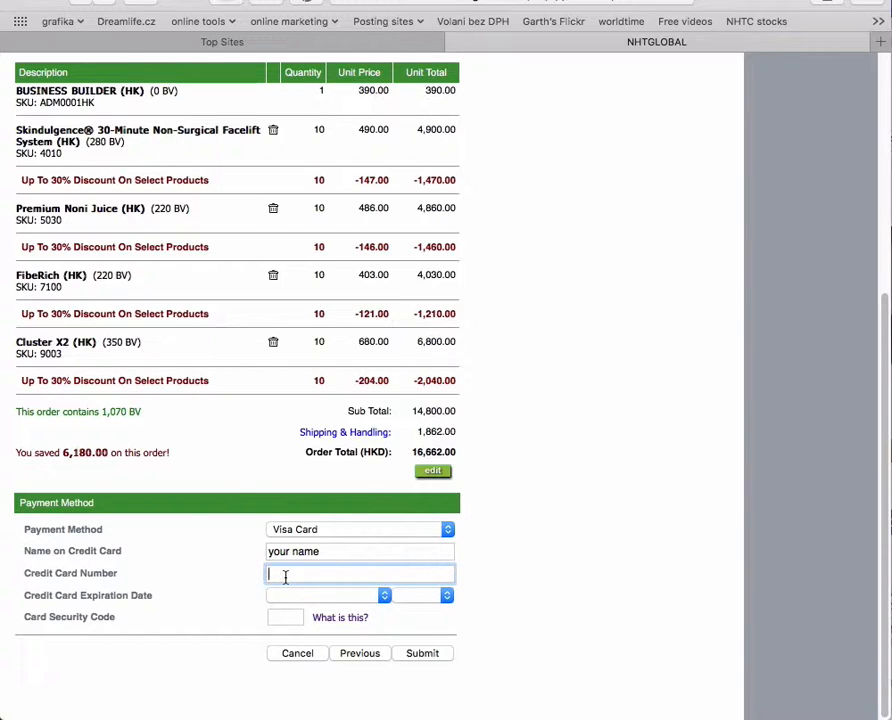
type("1111111111")
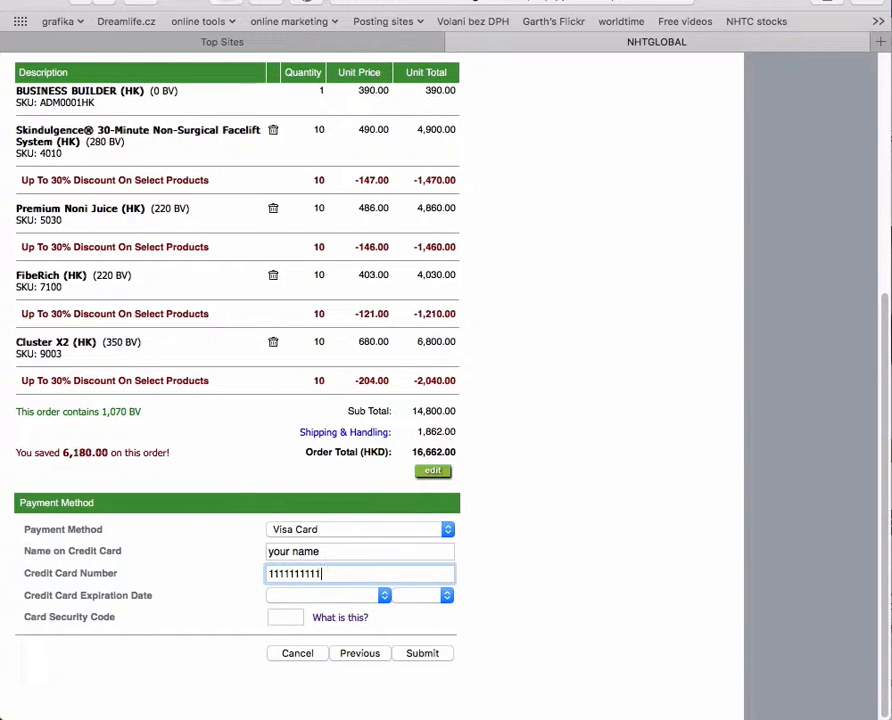
left_click(328, 596)
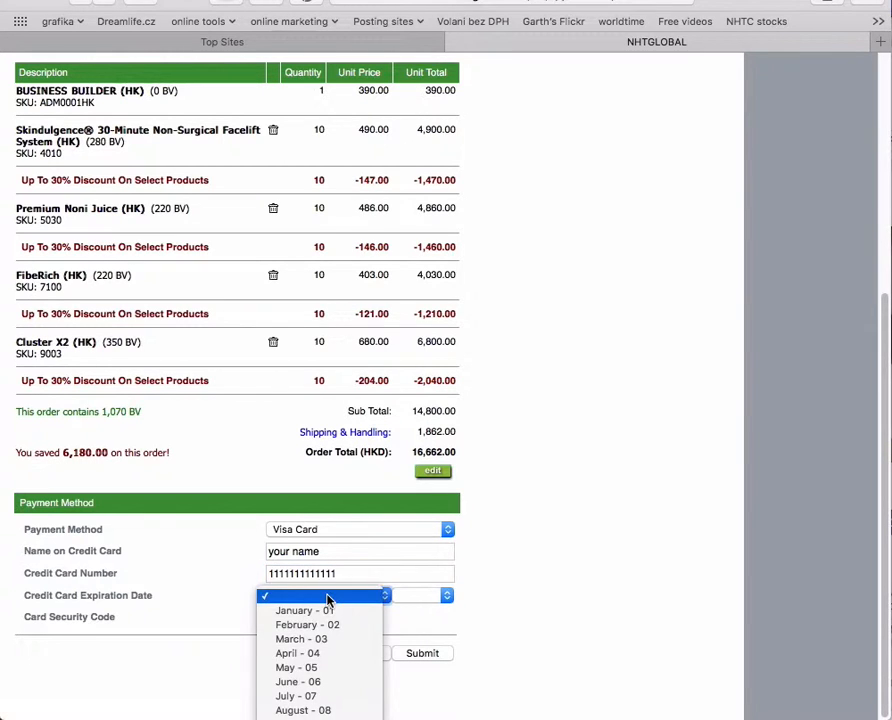
left_click(298, 680)
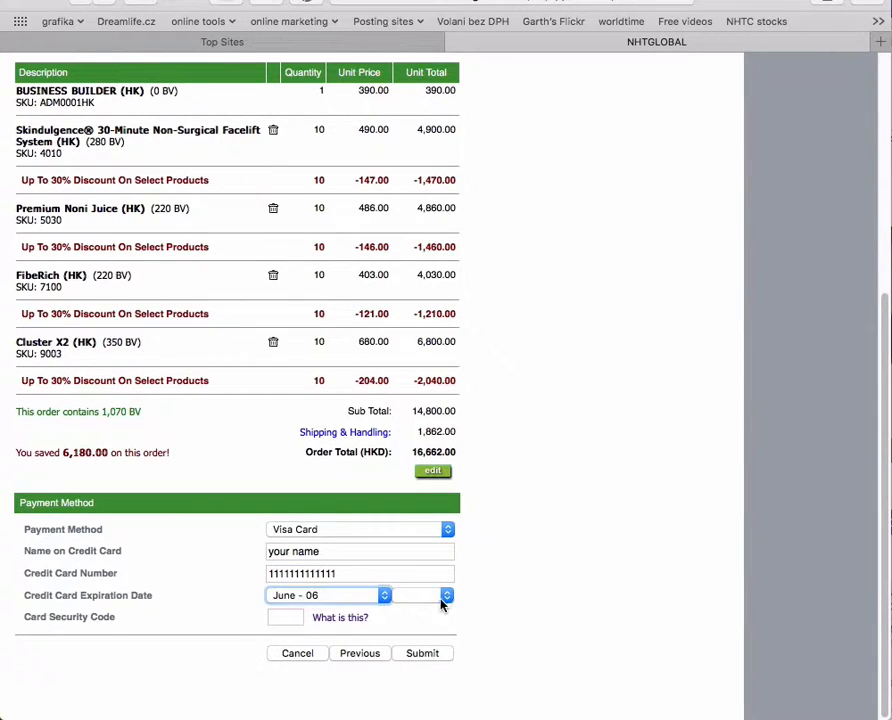
left_click(422, 596)
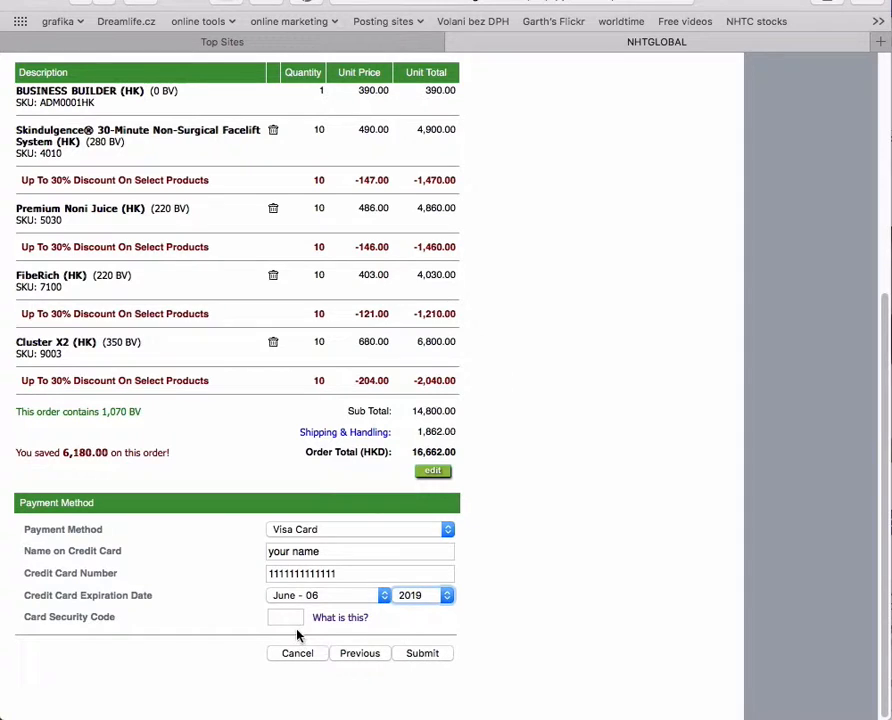
left_click(284, 616)
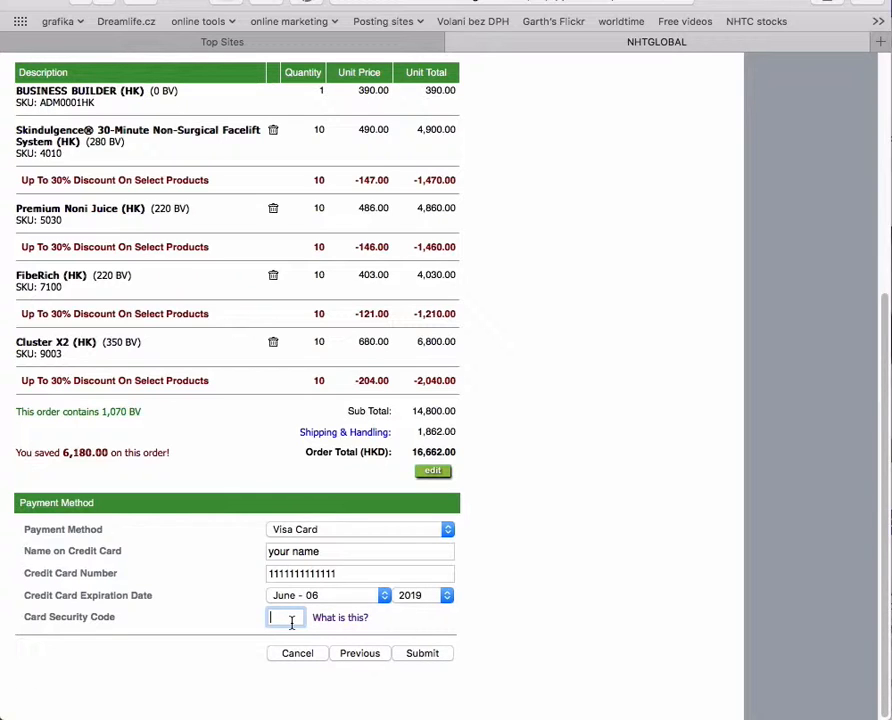
type("1")
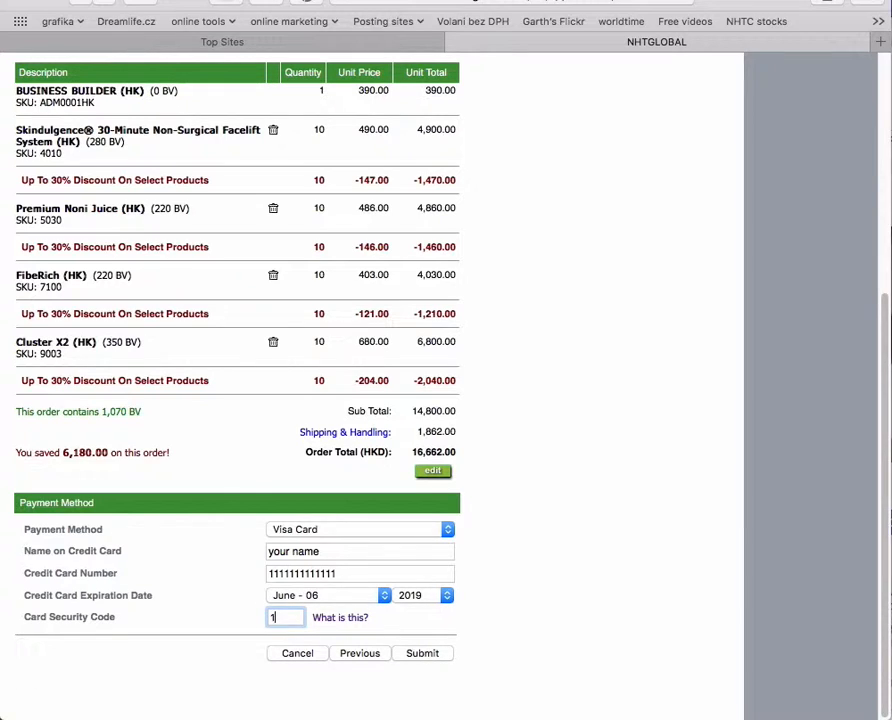
type("11")
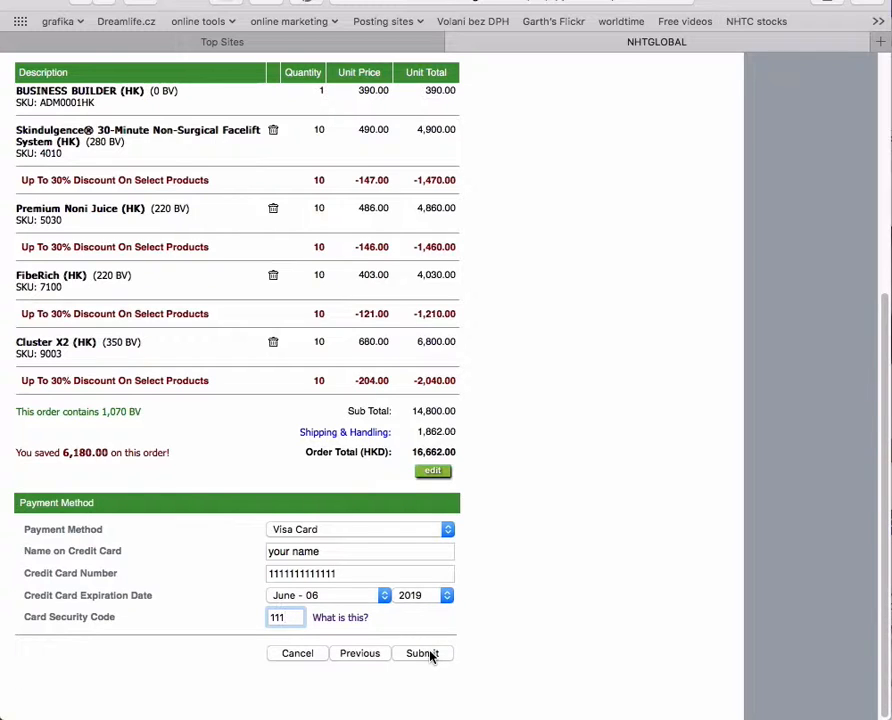
left_click(284, 616)
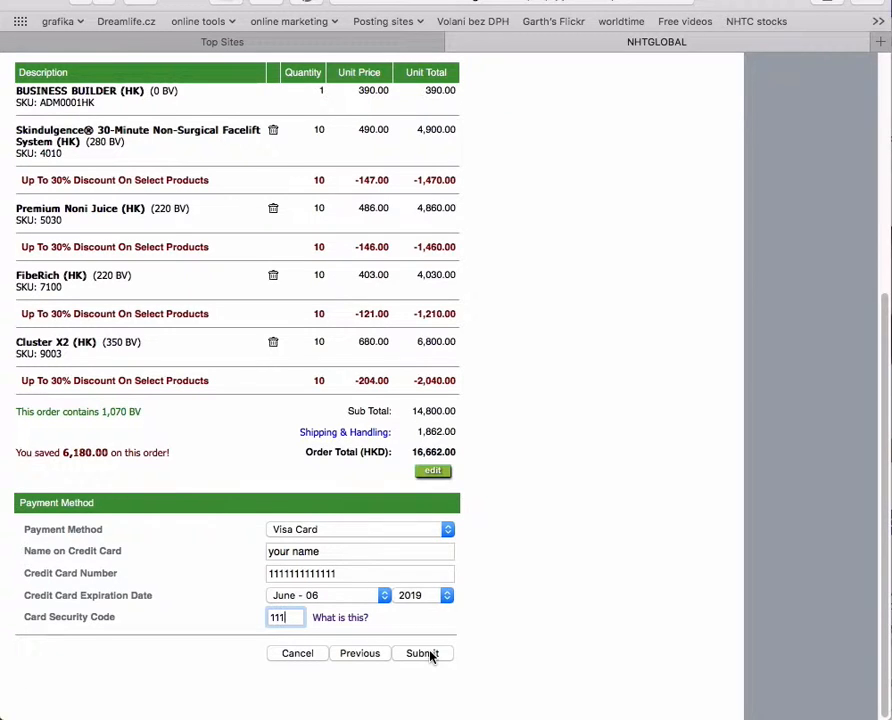